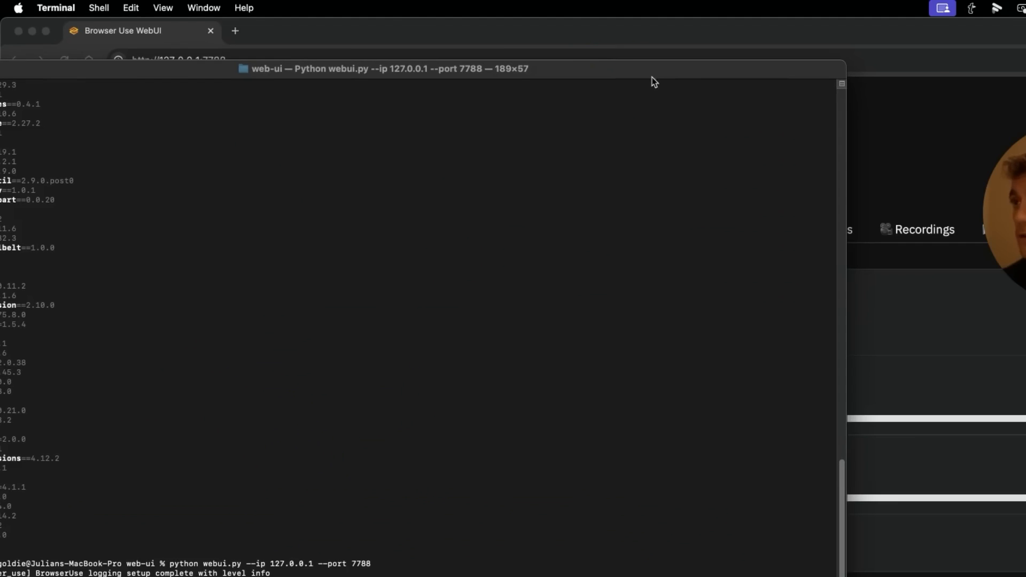
# - Switch from Terminal to the Chrome tab showing Browser Use WebUI at 127.0.0.1:7788
pyautogui.click(122, 30)
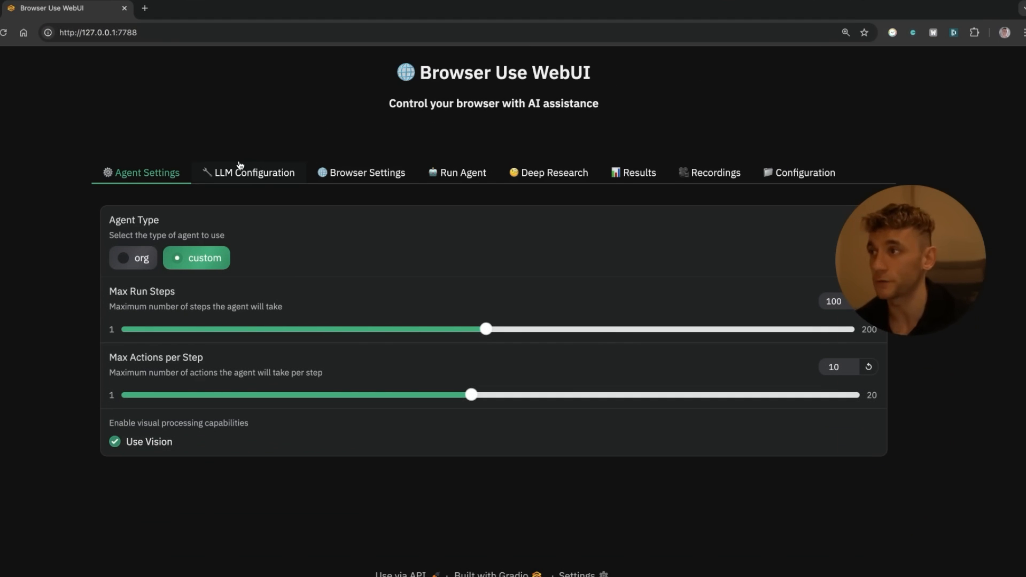
# - Set the LLM provider to ollama with model deepseek-r1:14b, then go to ollama.com
pyautogui.click(254, 172)
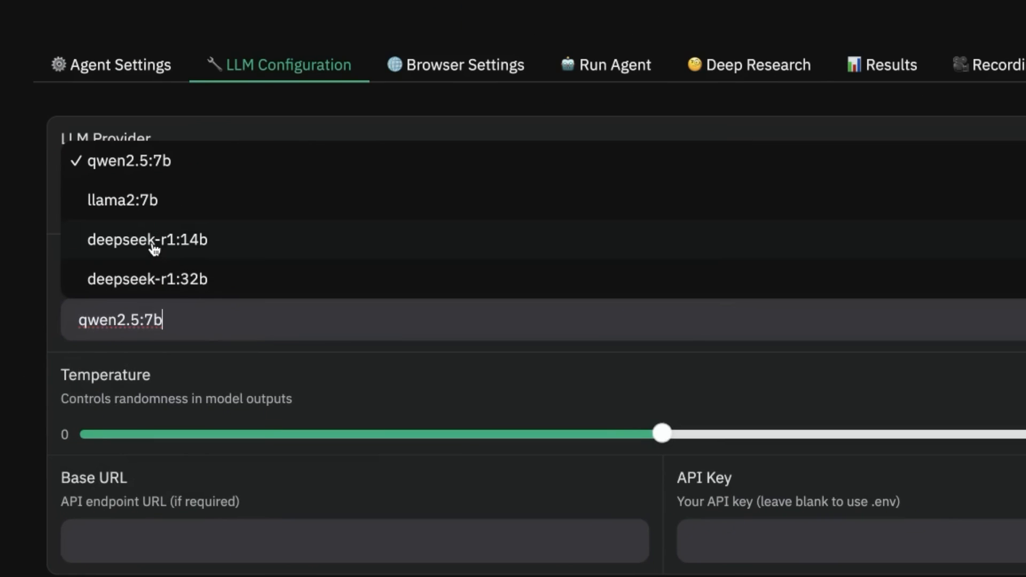
pyautogui.moveTo(157, 247)
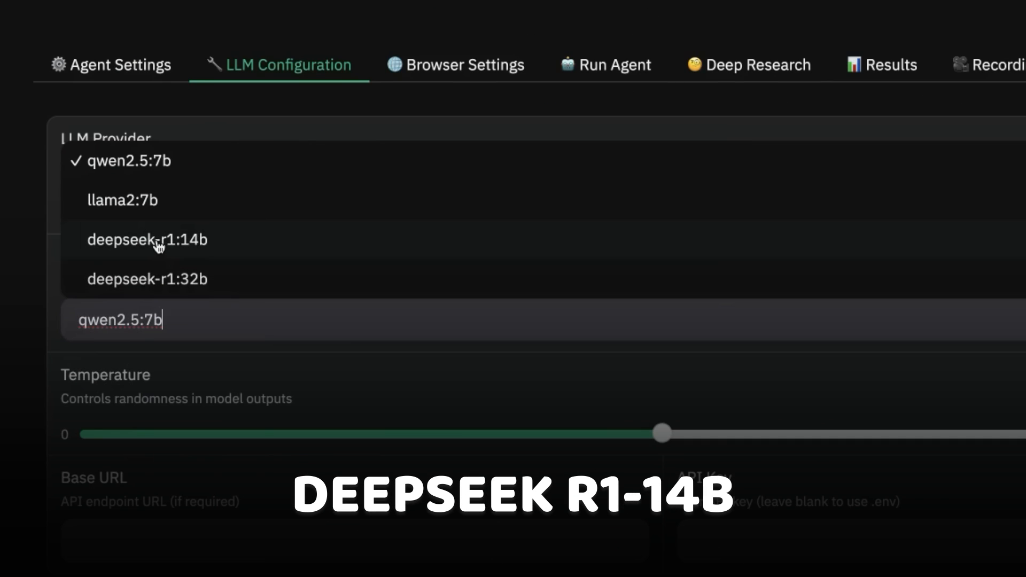
pyautogui.moveTo(186, 291)
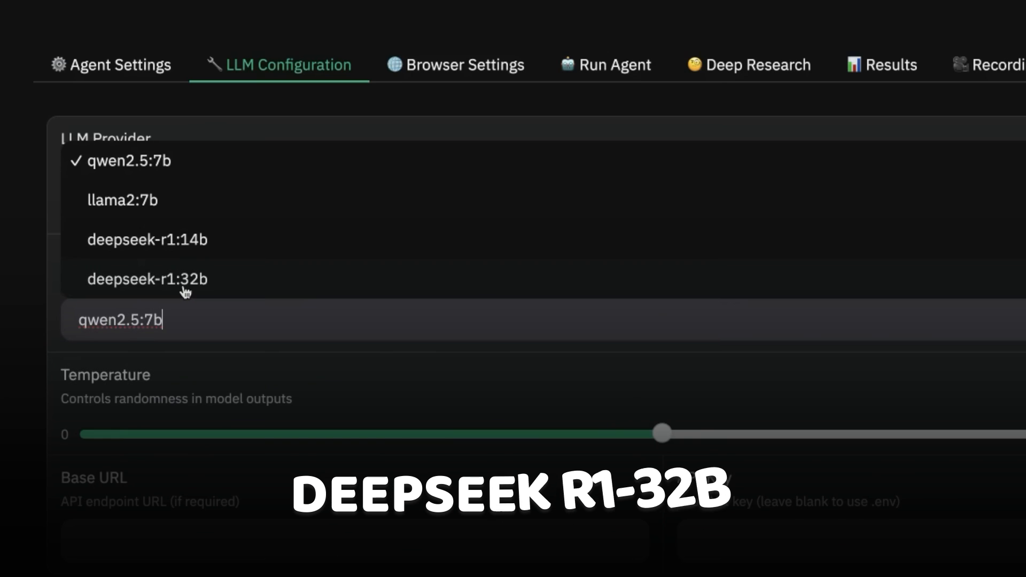
pyautogui.click(146, 239)
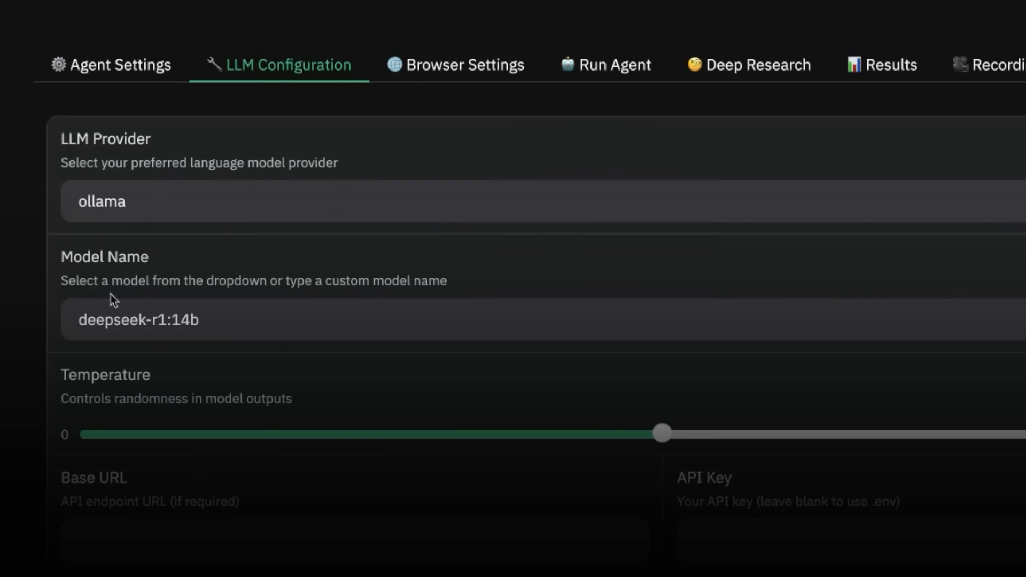
pyautogui.click(603, 65)
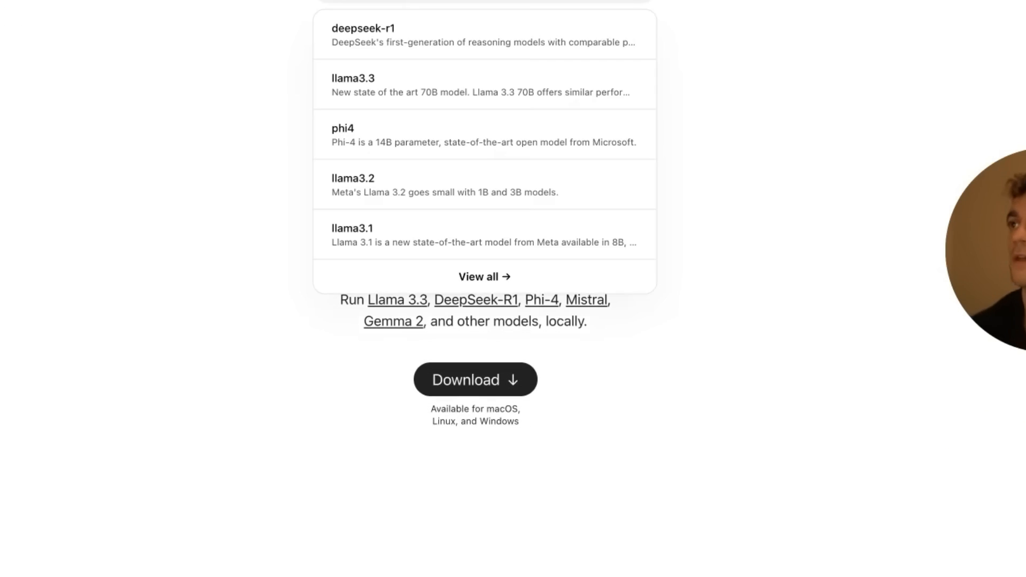
# - View the deepseek-r1 page on ollama.com and copy the 14b run command
pyautogui.click(364, 34)
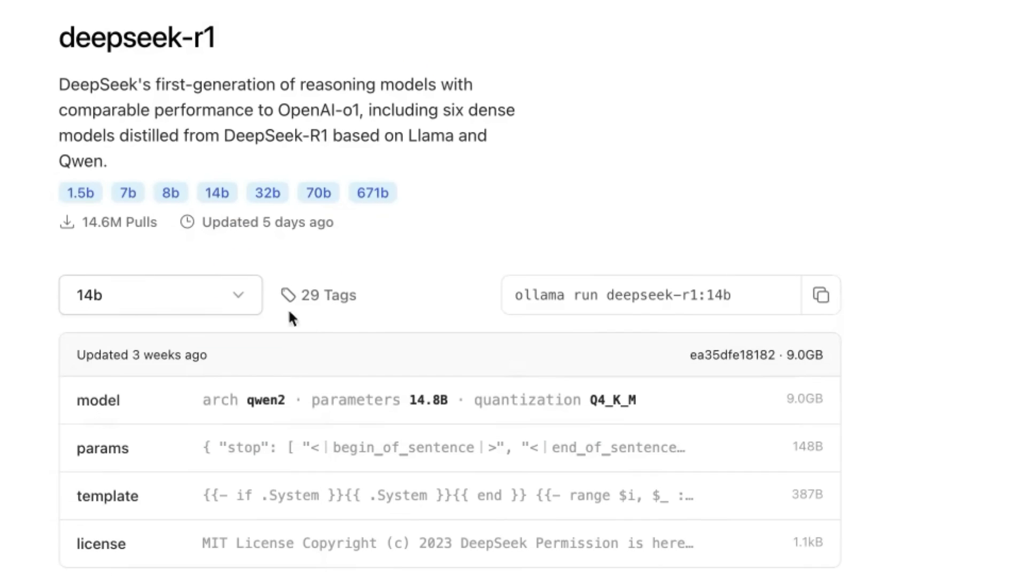
pyautogui.click(822, 295)
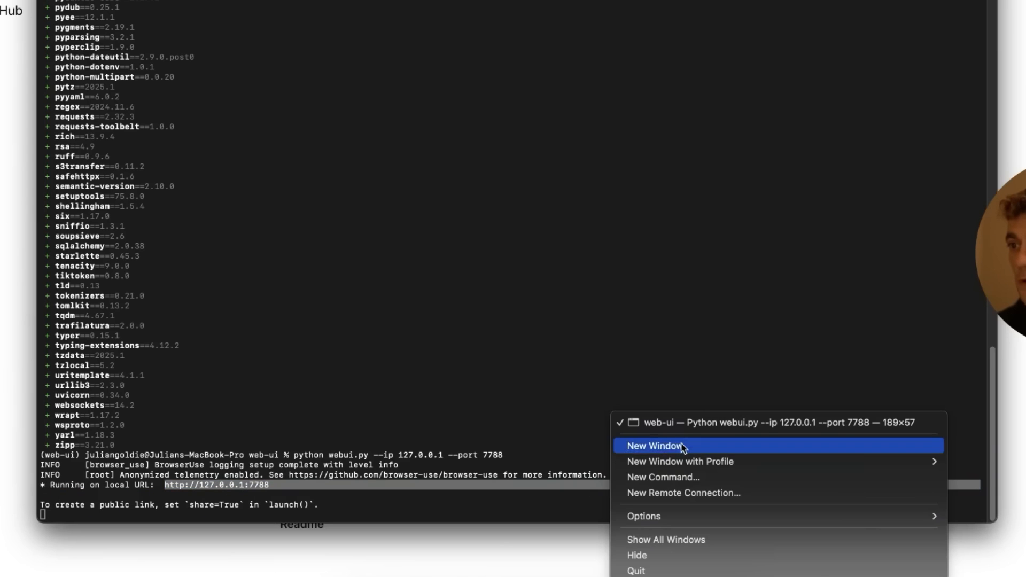
# - Run ollama run deepseek-r1:14b in a second Terminal window so the model awaits a message
pyautogui.click(651, 445)
pyautogui.write('ollama run deepseek-r1:14b')
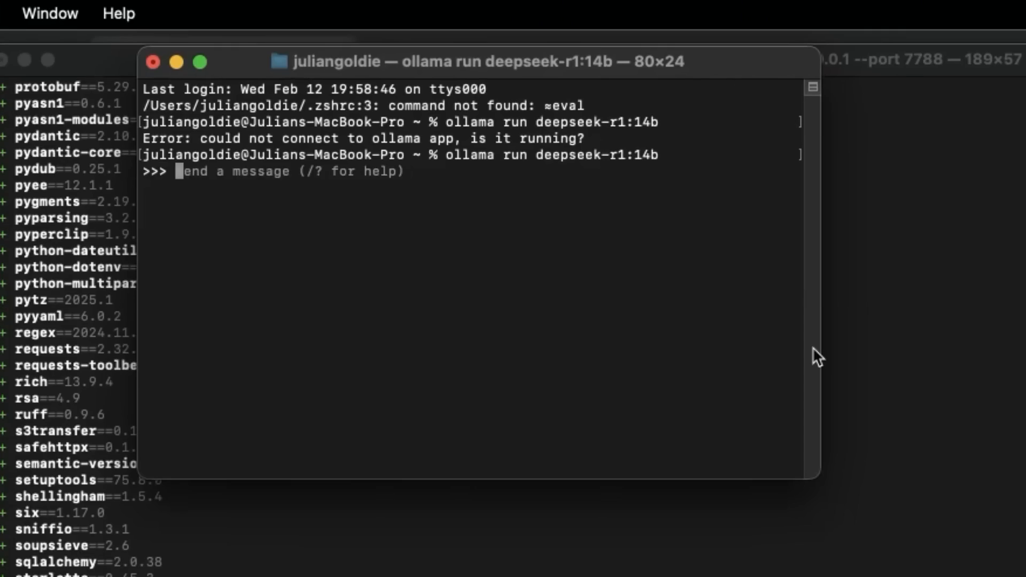
pyautogui.moveTo(74, 173)
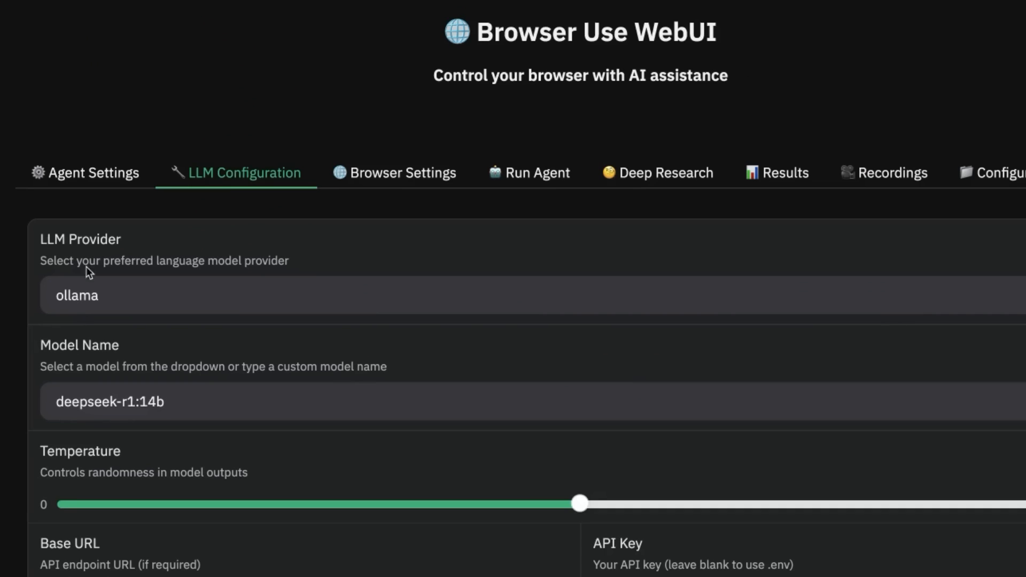
pyautogui.moveTo(53, 385)
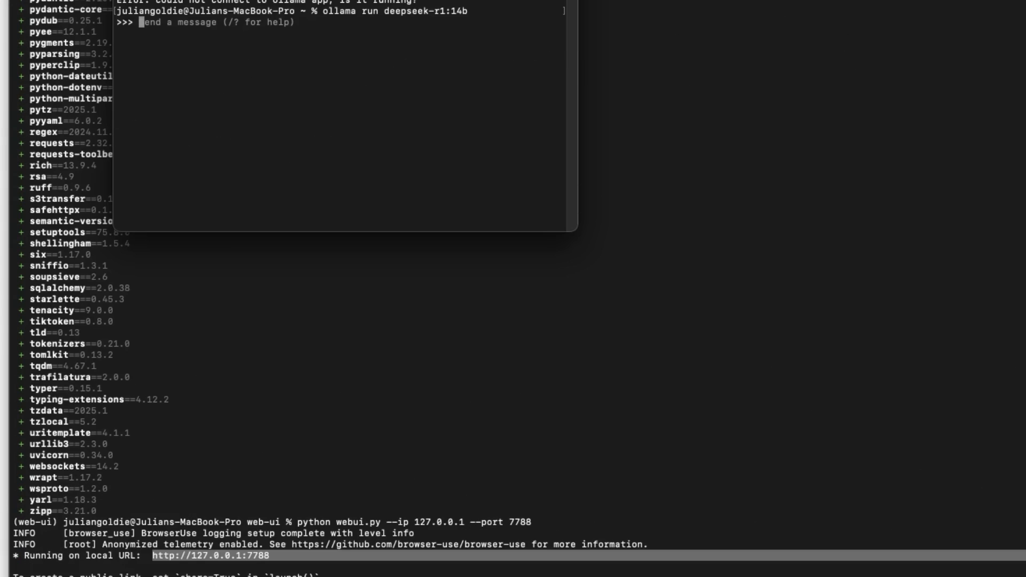
pyautogui.press('ctrl+d')
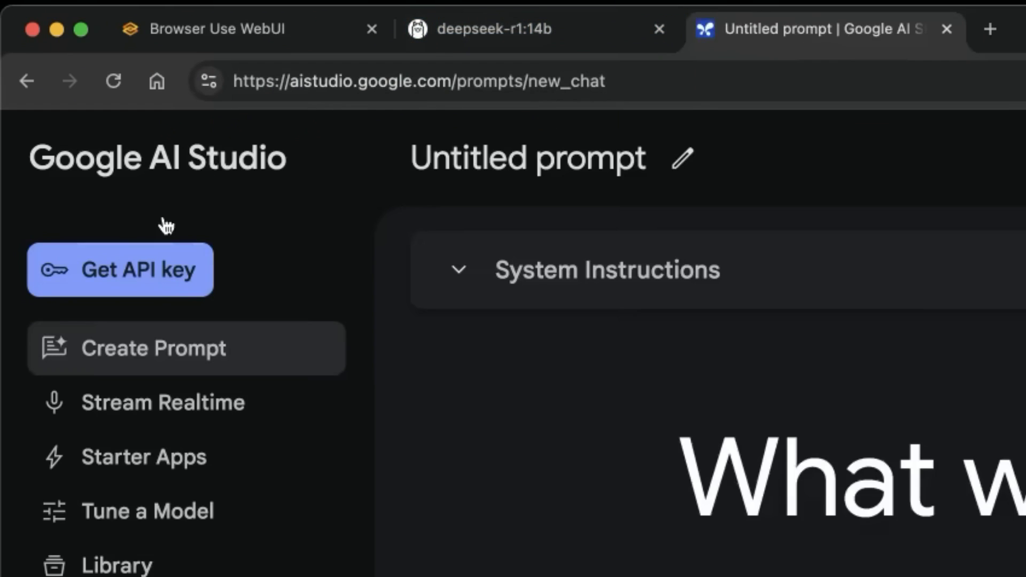
# - Go to Google AI Studio's API keys page with the Create API key option
pyautogui.click(120, 269)
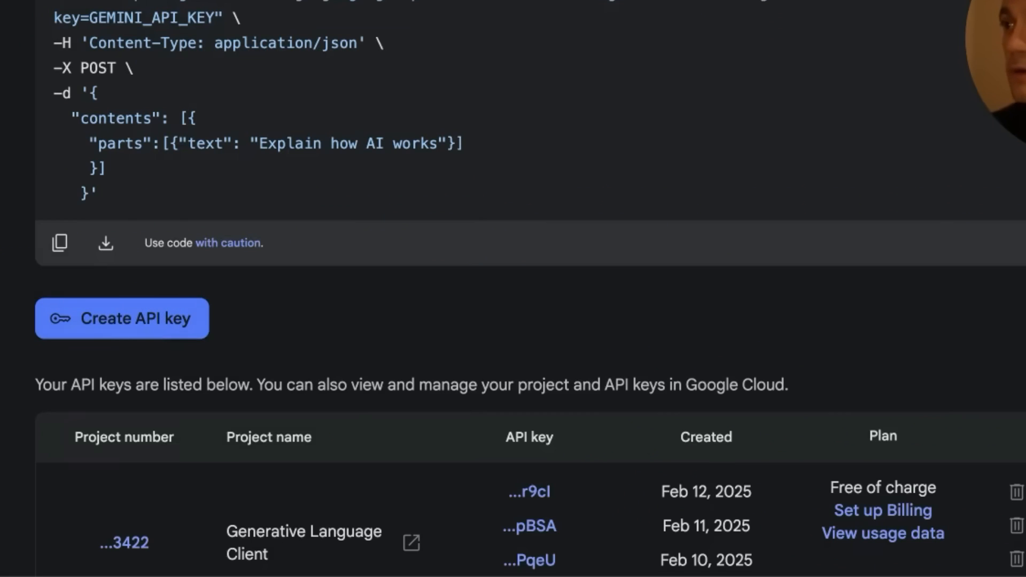
pyautogui.click(121, 319)
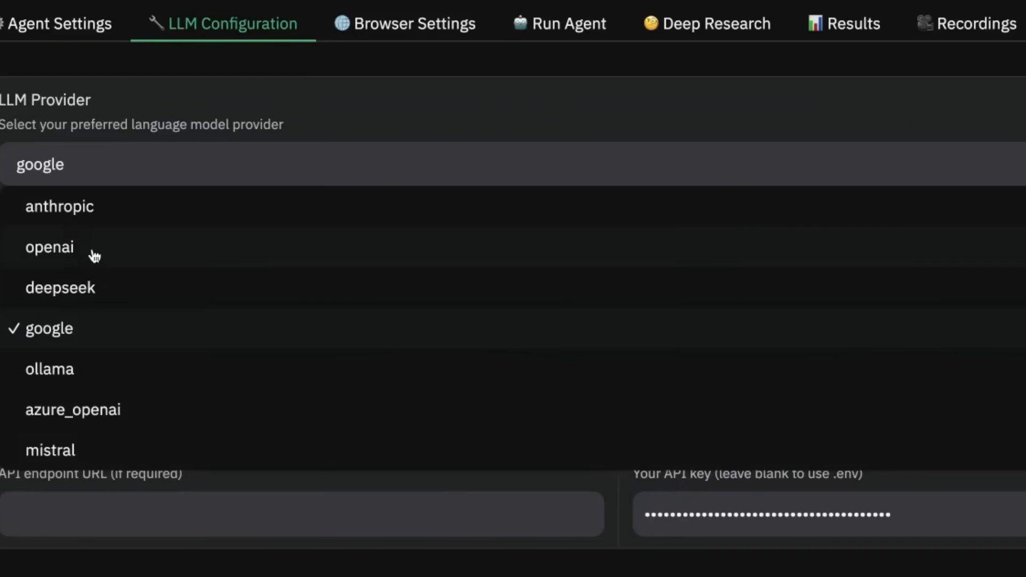
# - Browse the deepseek provider's models, then return to ollama with deepseek-r1:14b and switch to OpenAI's site
pyautogui.click(60, 288)
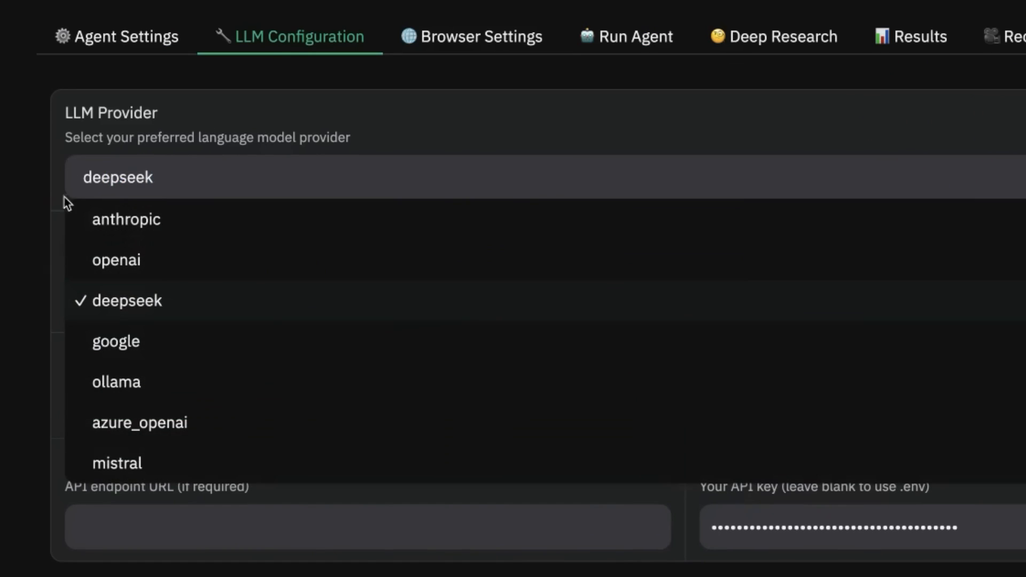
pyautogui.click(145, 300)
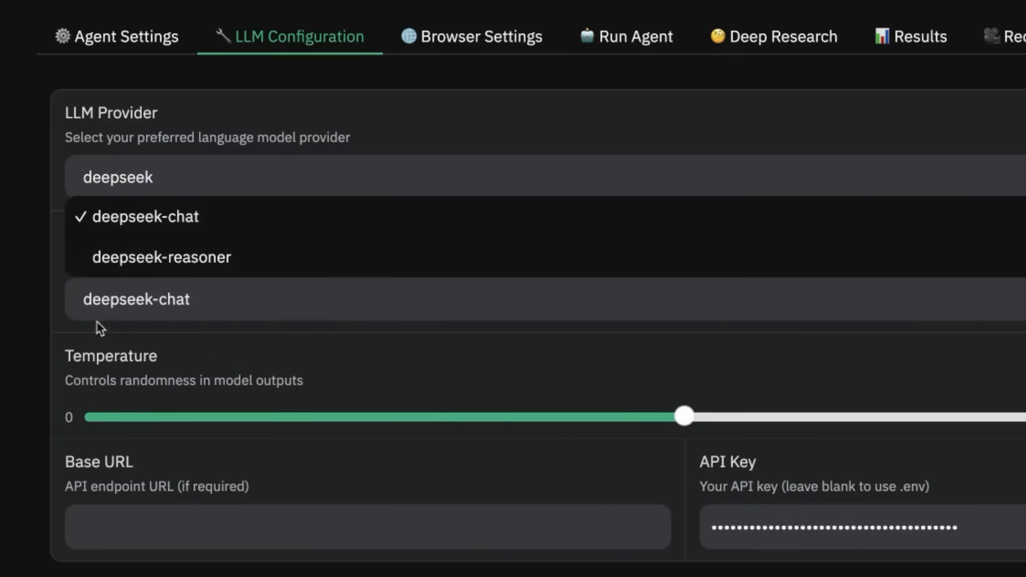
pyautogui.click(146, 216)
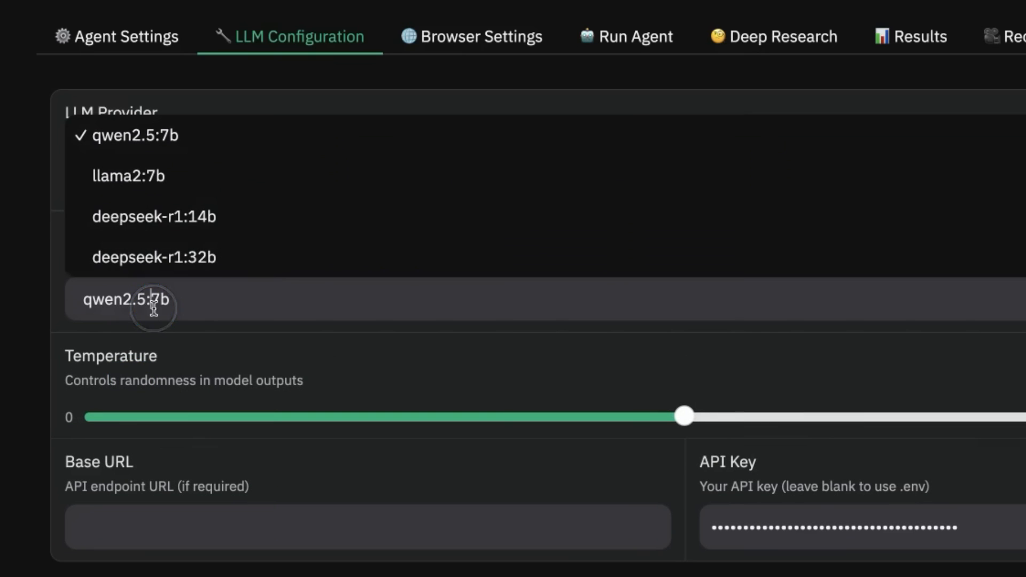
pyautogui.moveTo(163, 138)
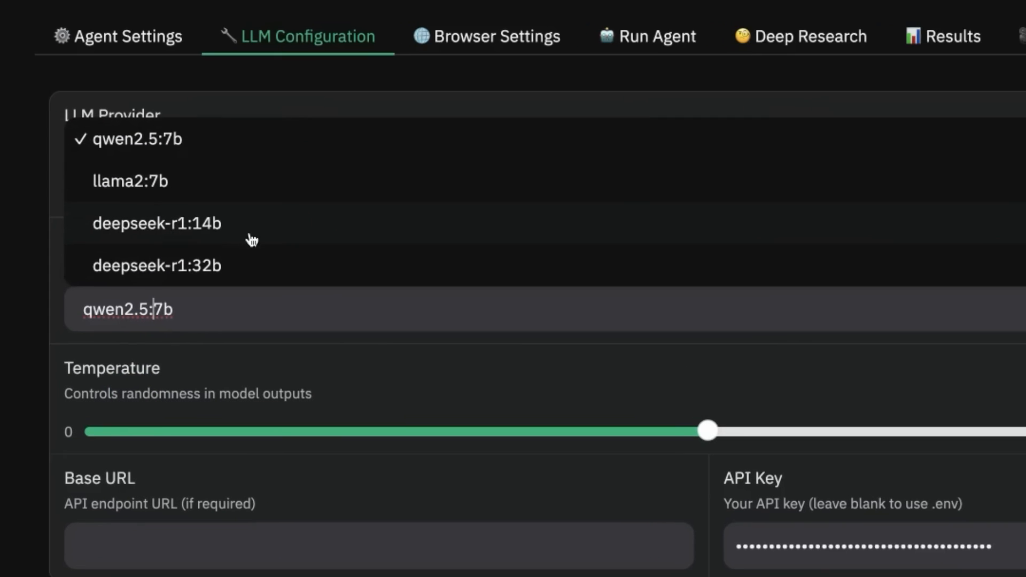
pyautogui.click(156, 224)
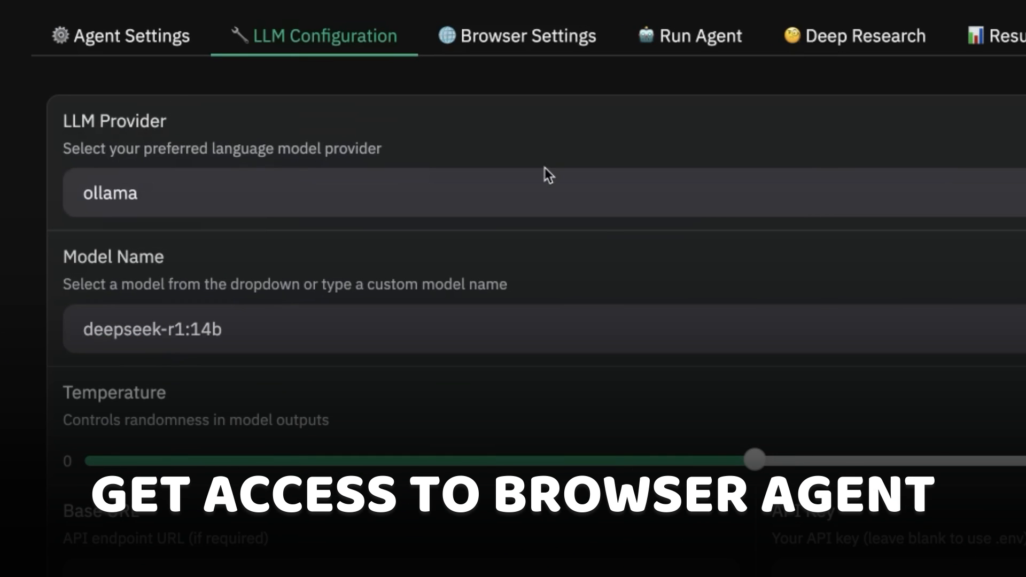
pyautogui.click(845, 35)
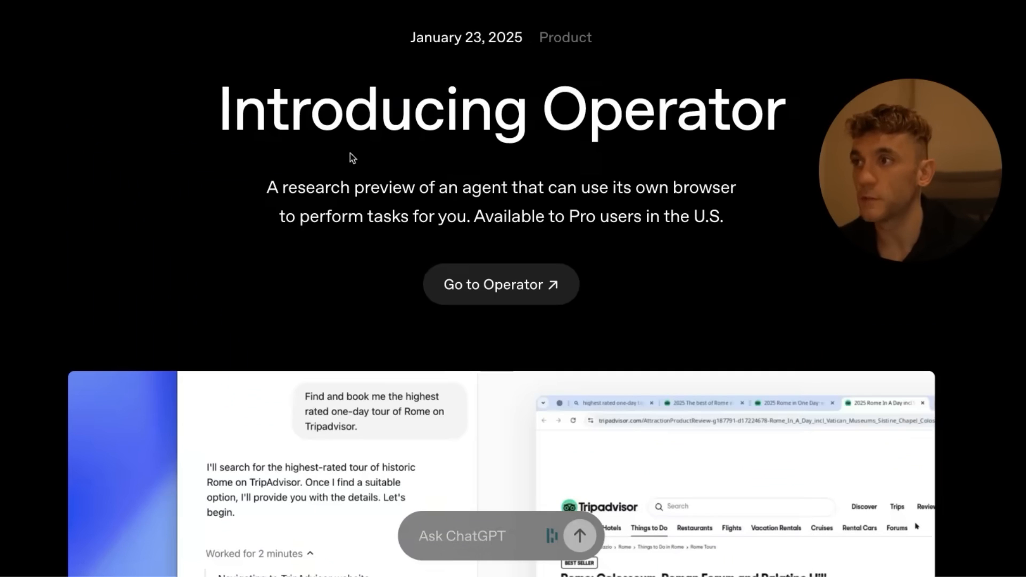
pyautogui.moveTo(156, 63)
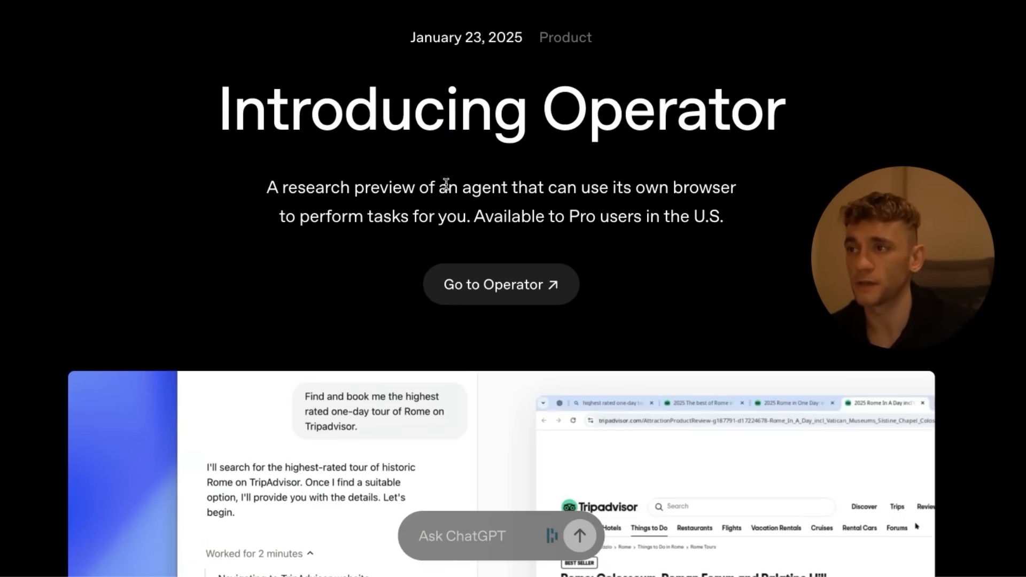
pyautogui.moveTo(454, 215)
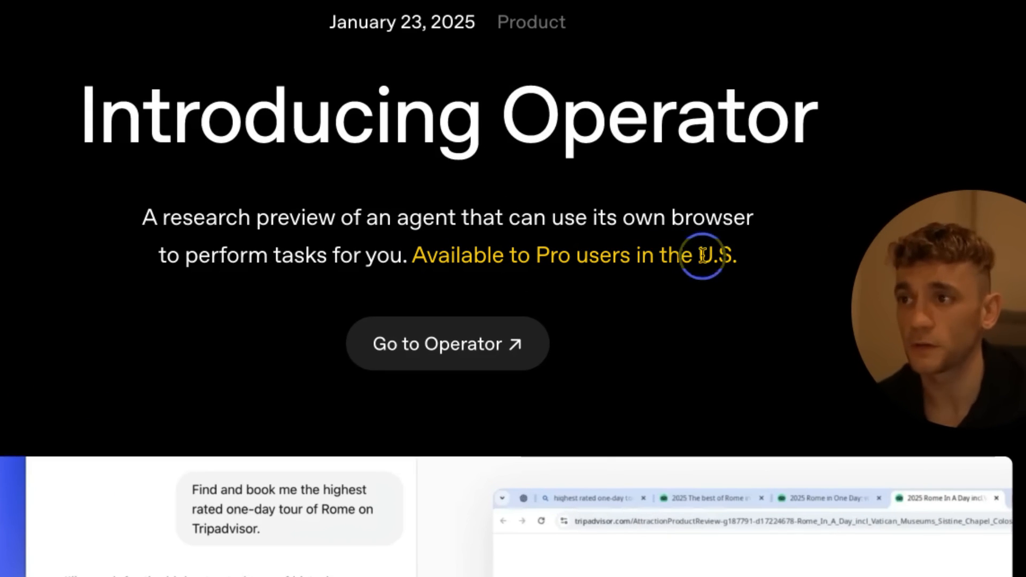
# - Scroll through OpenAI's Introducing Operator post and on to the deep research announcement
pyautogui.scroll(-3)
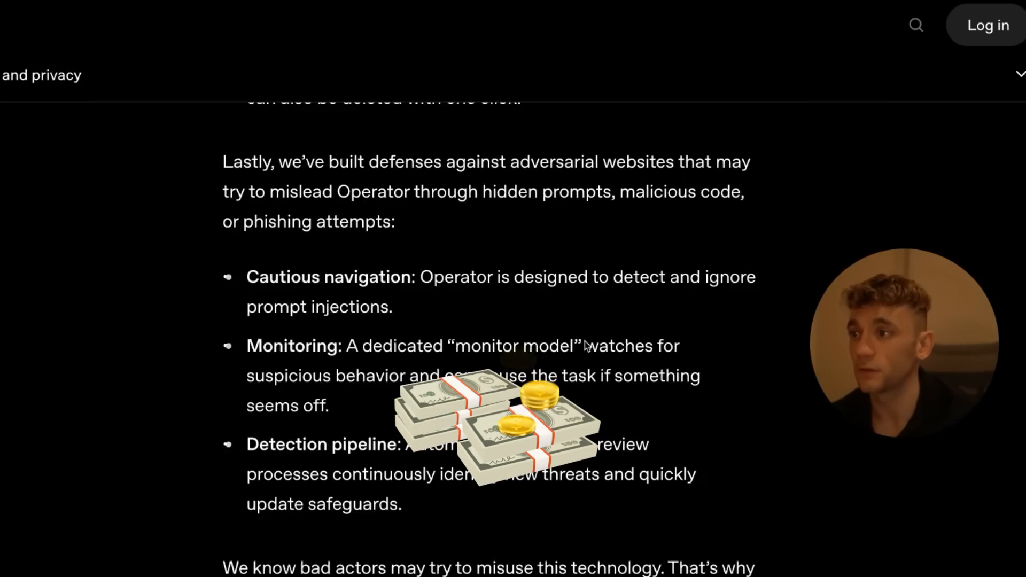
pyautogui.scroll(3)
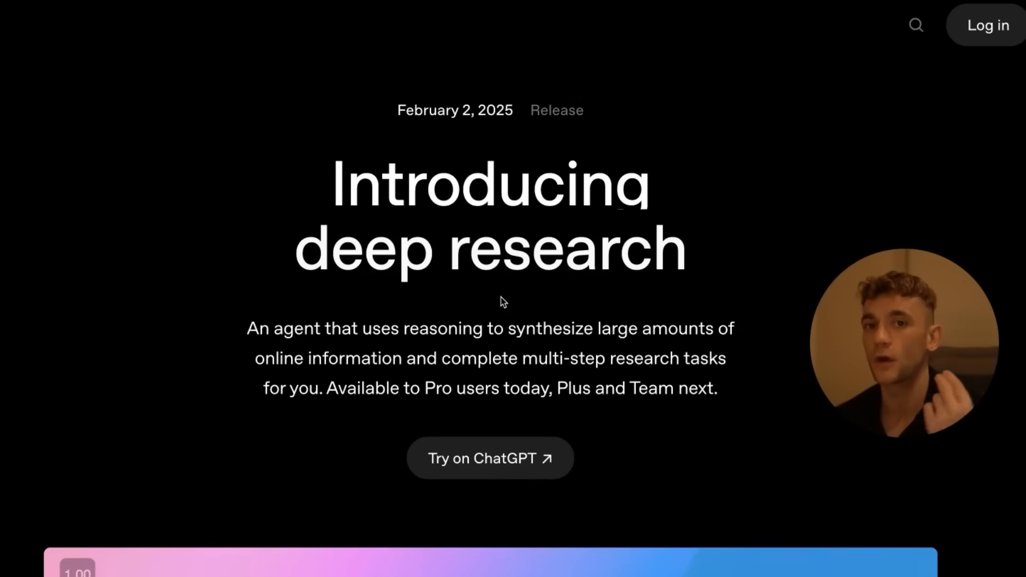
pyautogui.scroll(-3)
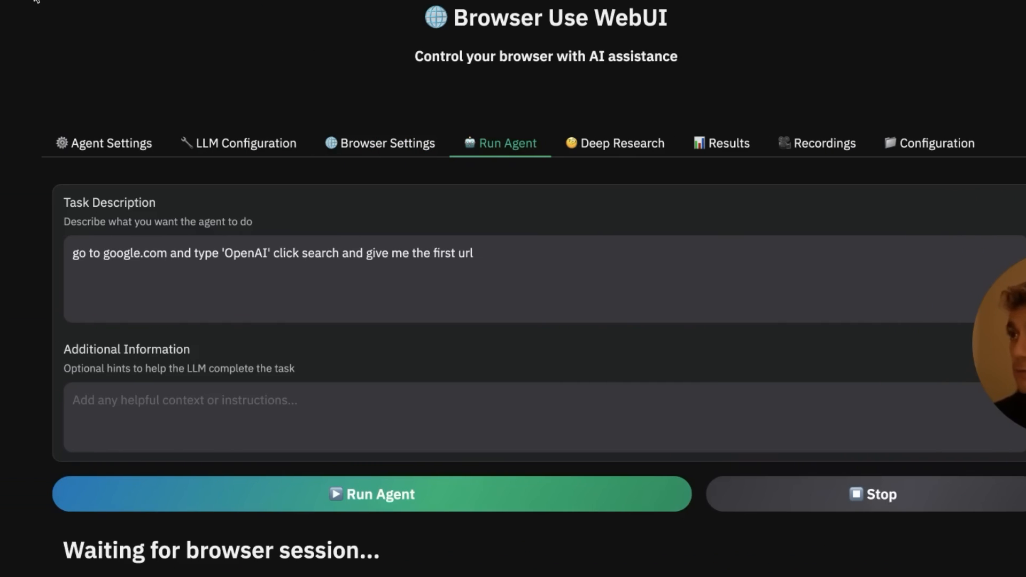
# - Go to the Run Agent tab and select the Task Description field
pyautogui.click(247, 143)
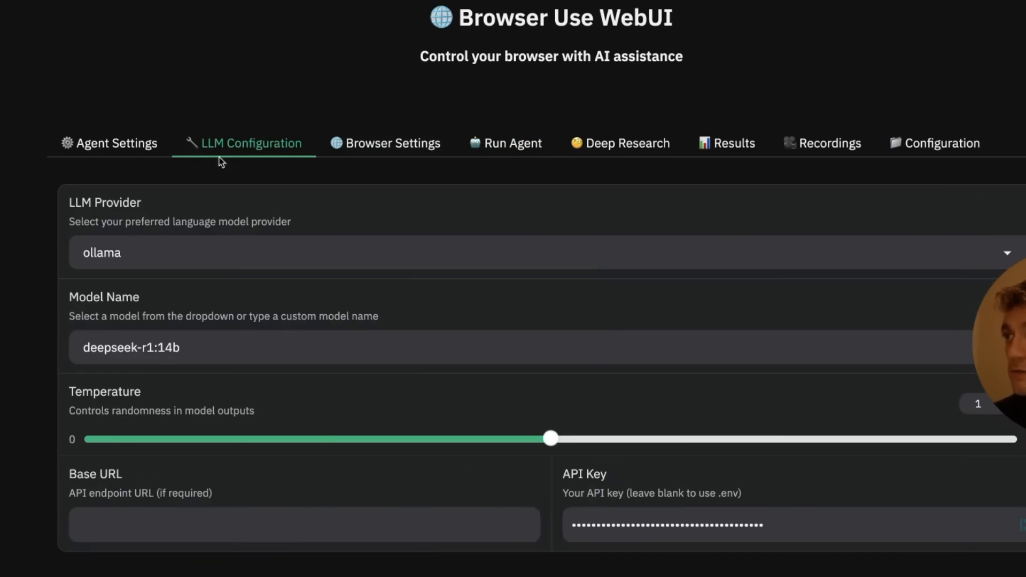
pyautogui.click(620, 142)
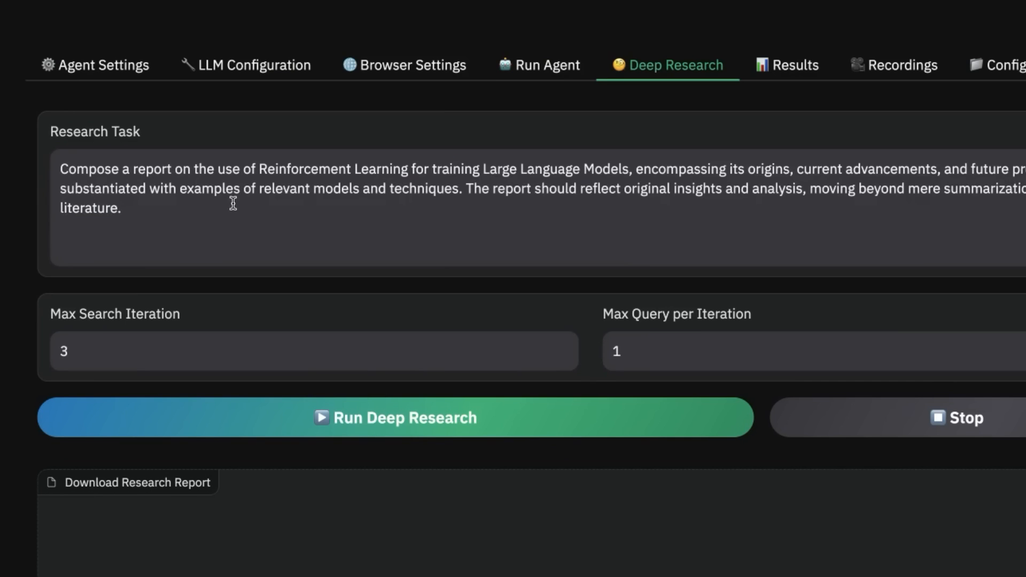
pyautogui.moveTo(64, 552)
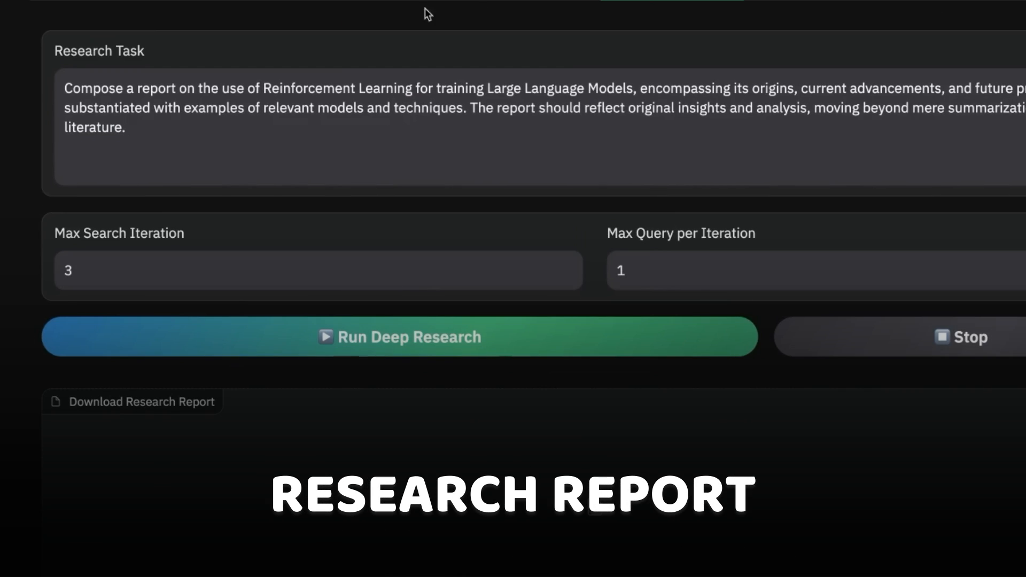
pyautogui.scroll(3)
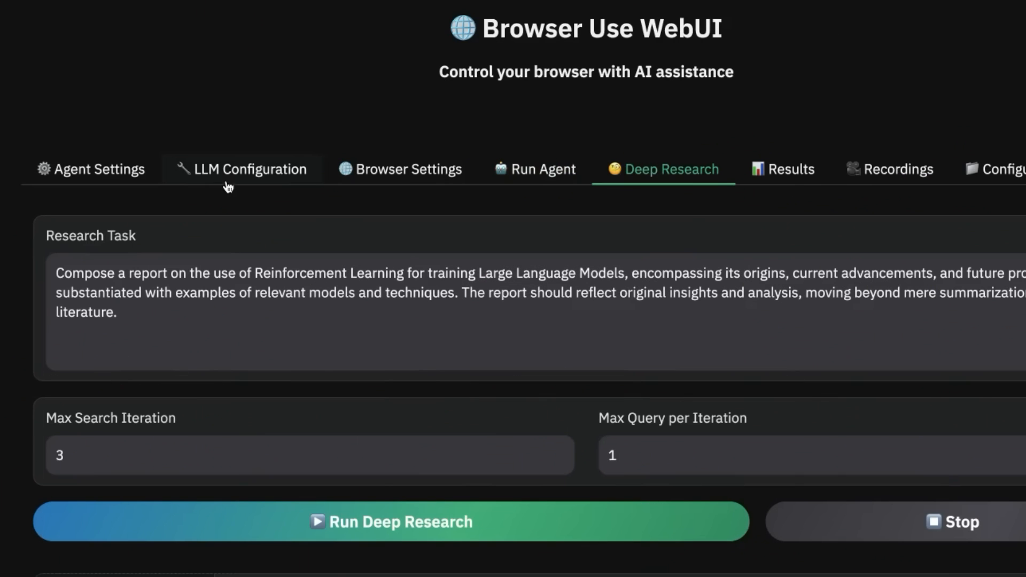
pyautogui.click(534, 169)
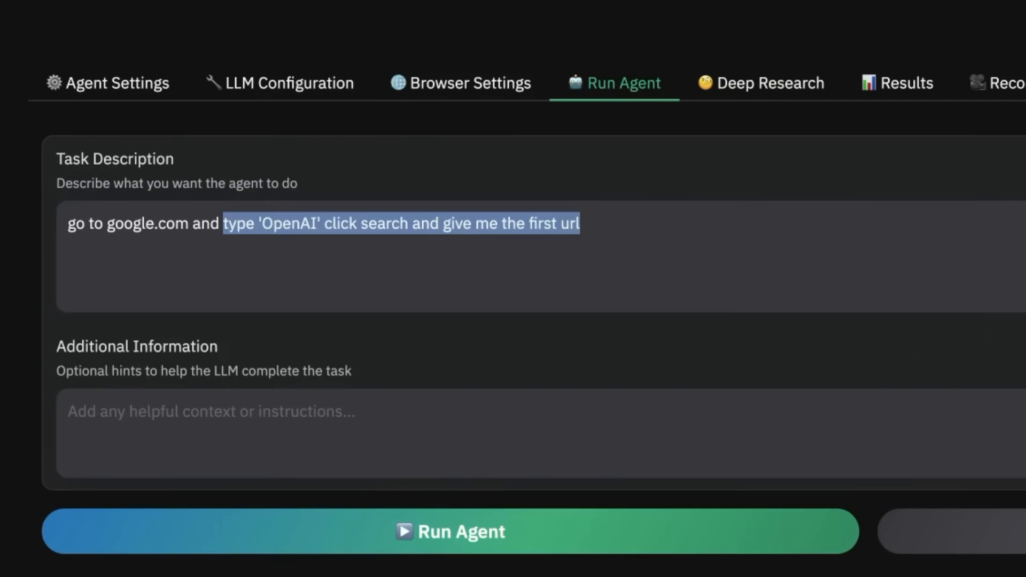
# - Write the task 'go to google.com and check the s&P500 shares today' and move to Additional Information
pyautogui.write('check the s')
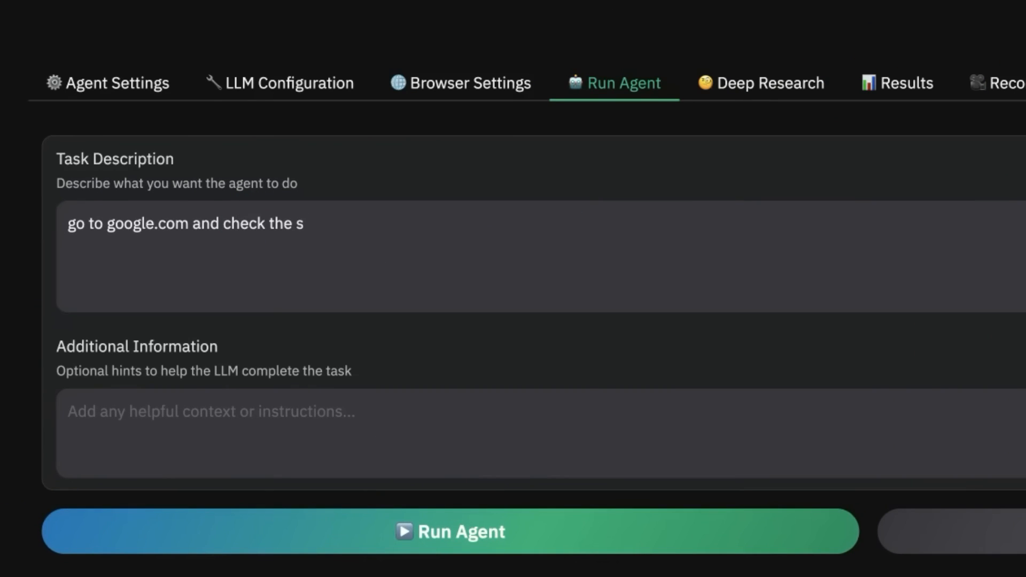
pyautogui.write('&P500 shares')
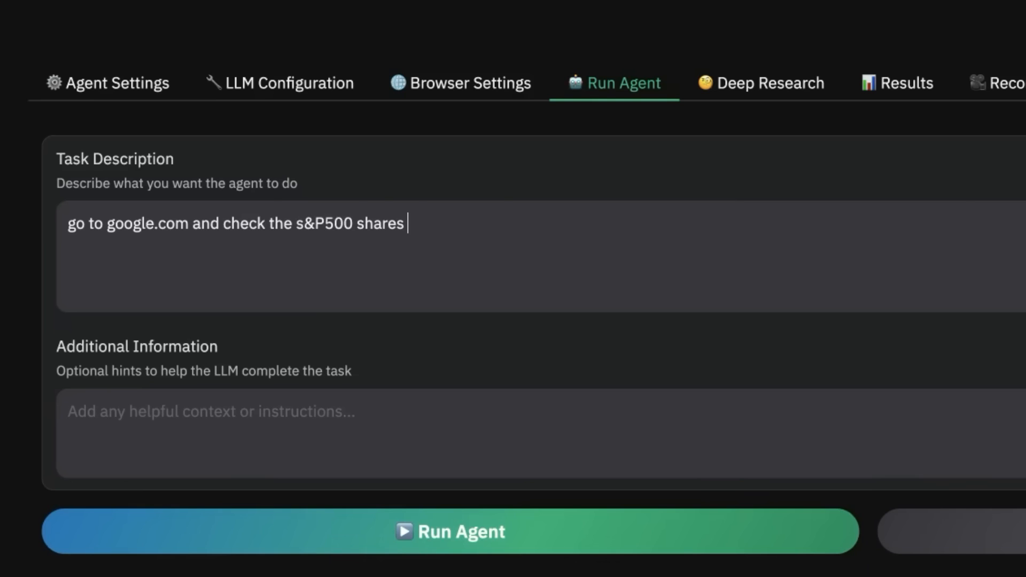
pyautogui.write('today')
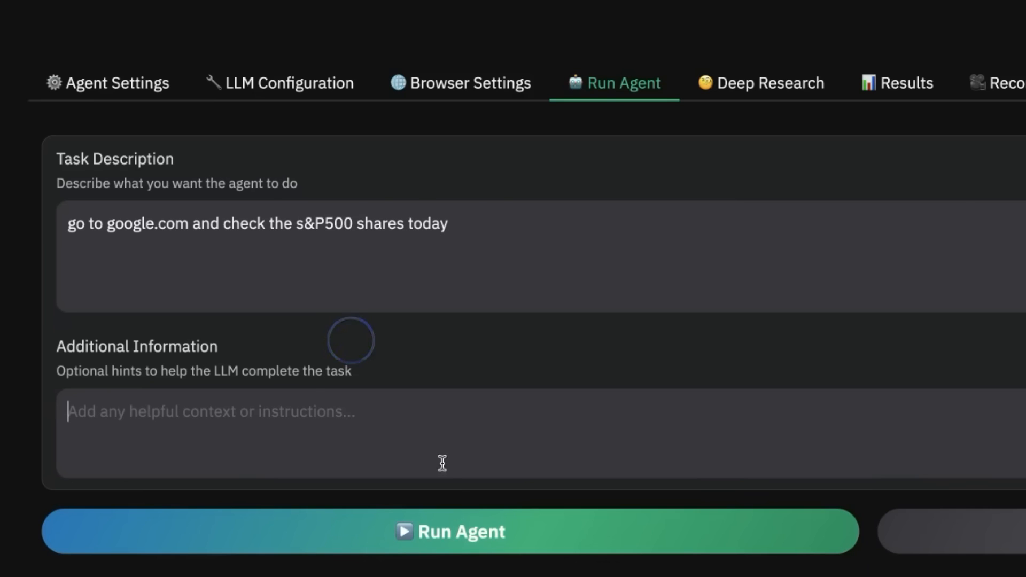
pyautogui.click(448, 531)
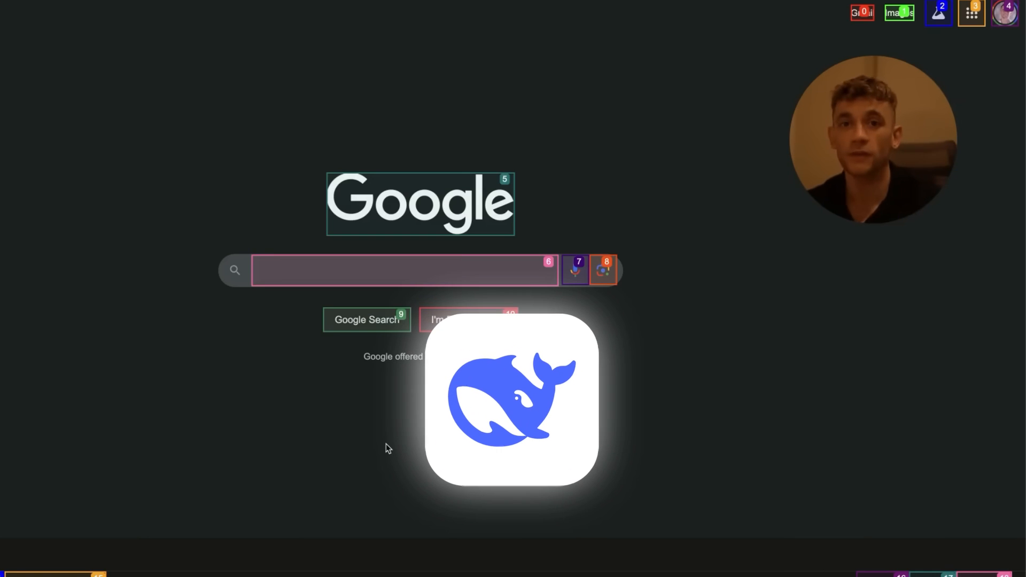
# - Let the agent enter 'OpenAI' into Google's search box in the controlled Chrome window
pyautogui.write('OpenAI')
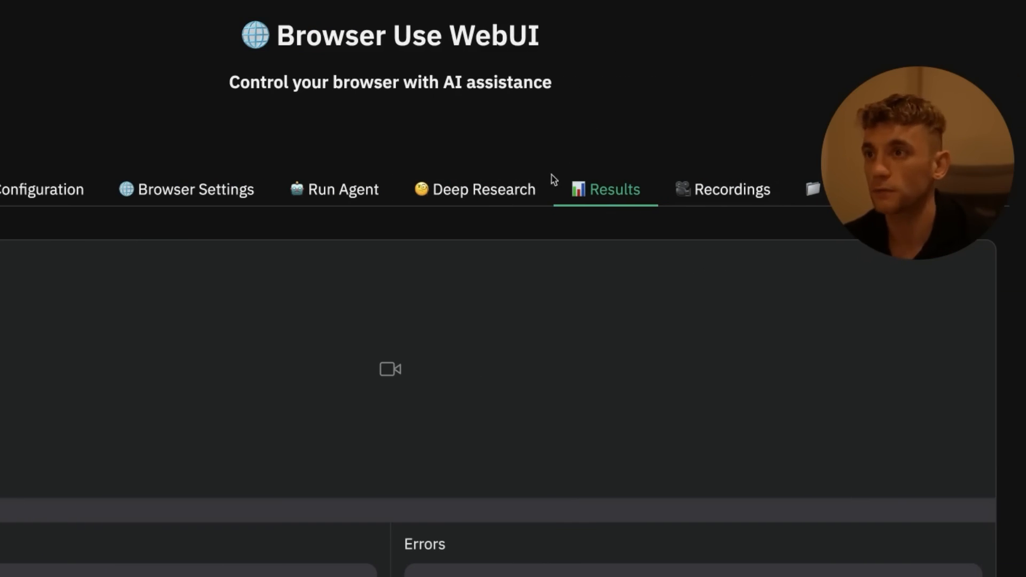
pyautogui.scroll(-3)
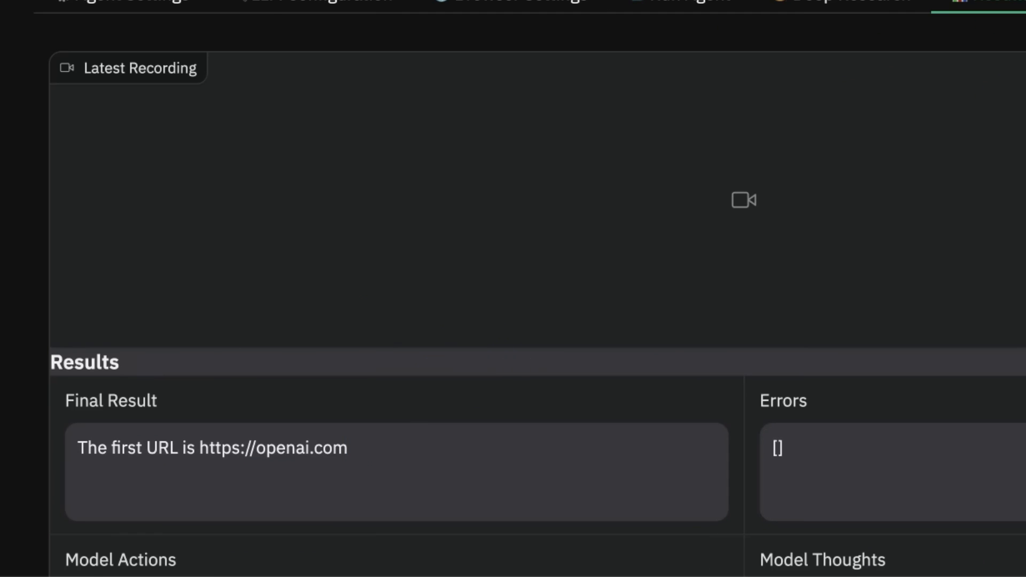
pyautogui.click(777, 110)
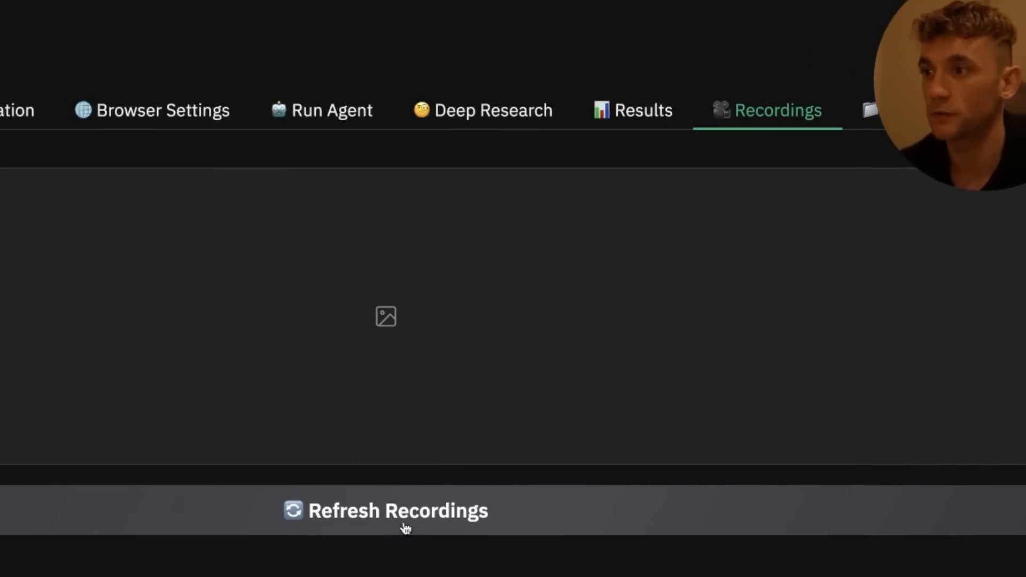
pyautogui.click(398, 511)
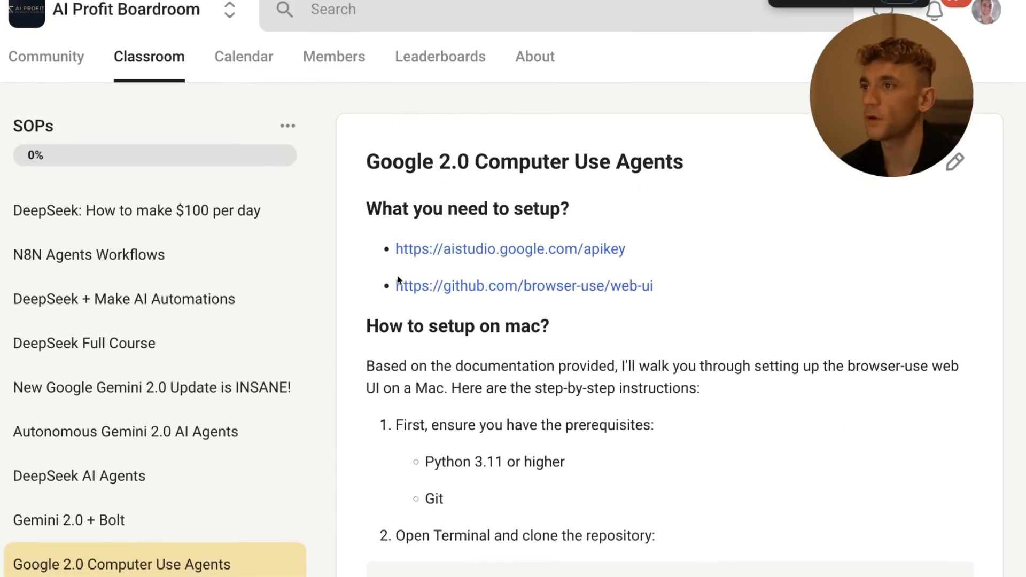
# - Scroll through the Google 2.0 Computer Use Agents lesson's setup links and Mac instructions
pyautogui.scroll(-3)
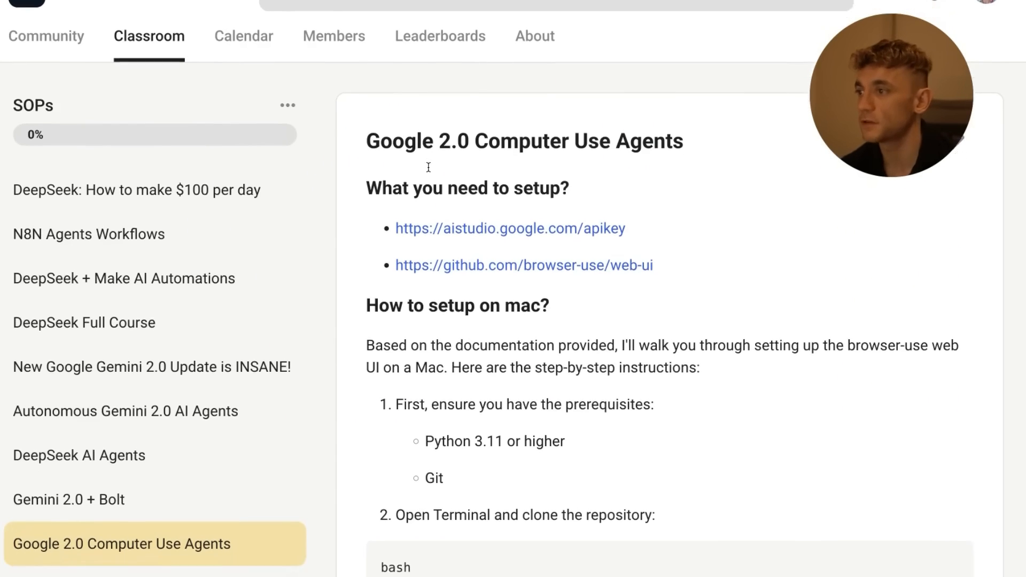
pyautogui.scroll(3)
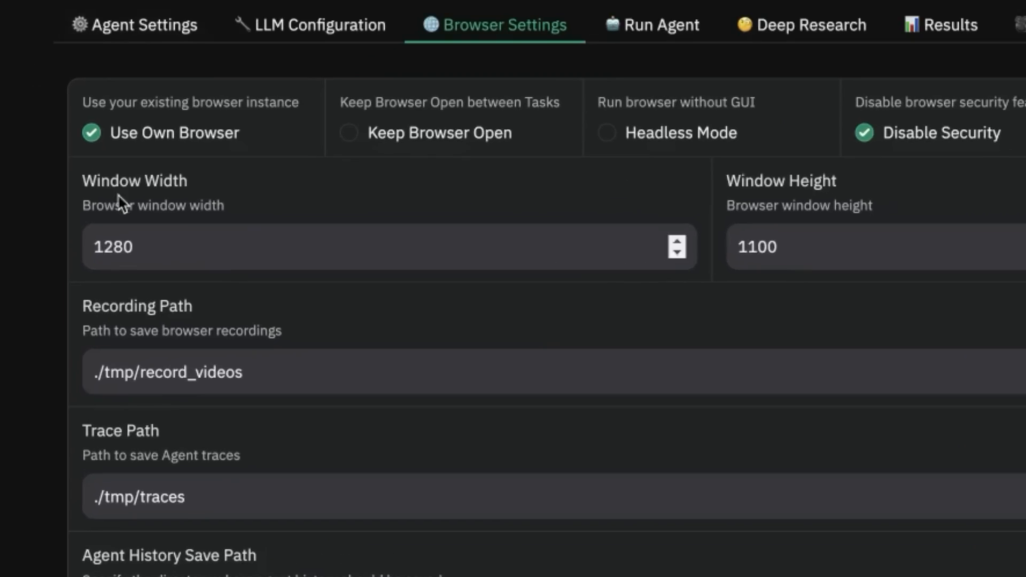
# - Give the agent the task 'twitter and create an interesting tweet about SEO then post it' and run it
pyautogui.click(651, 25)
pyautogui.write('go')
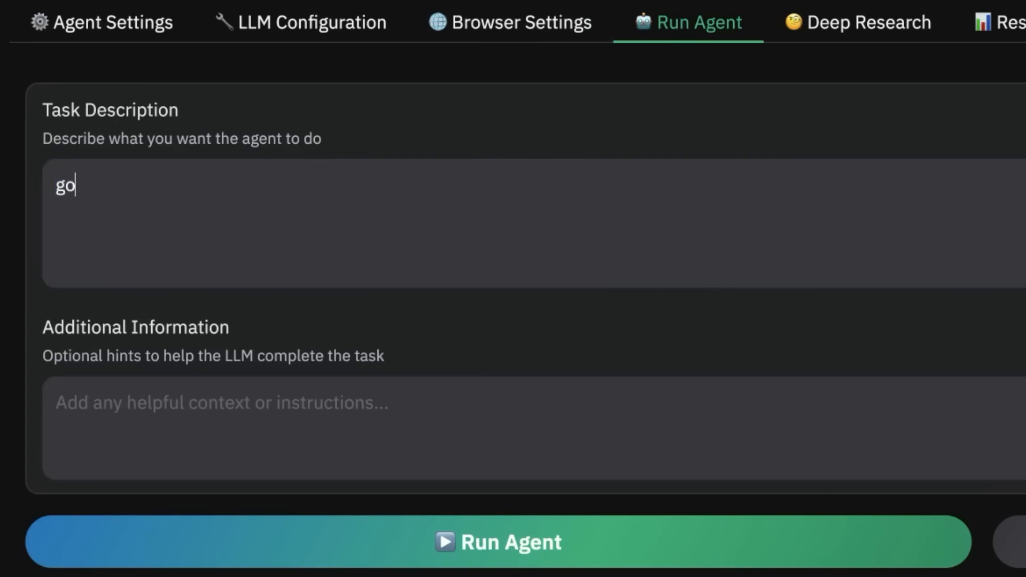
pyautogui.write('twitter and crea')
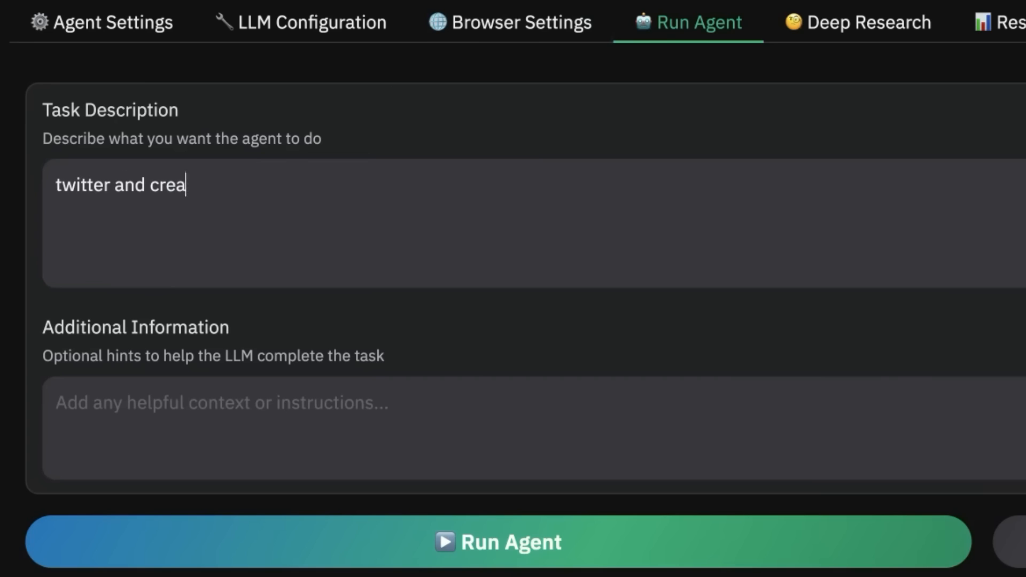
pyautogui.write('te an interesting tw')
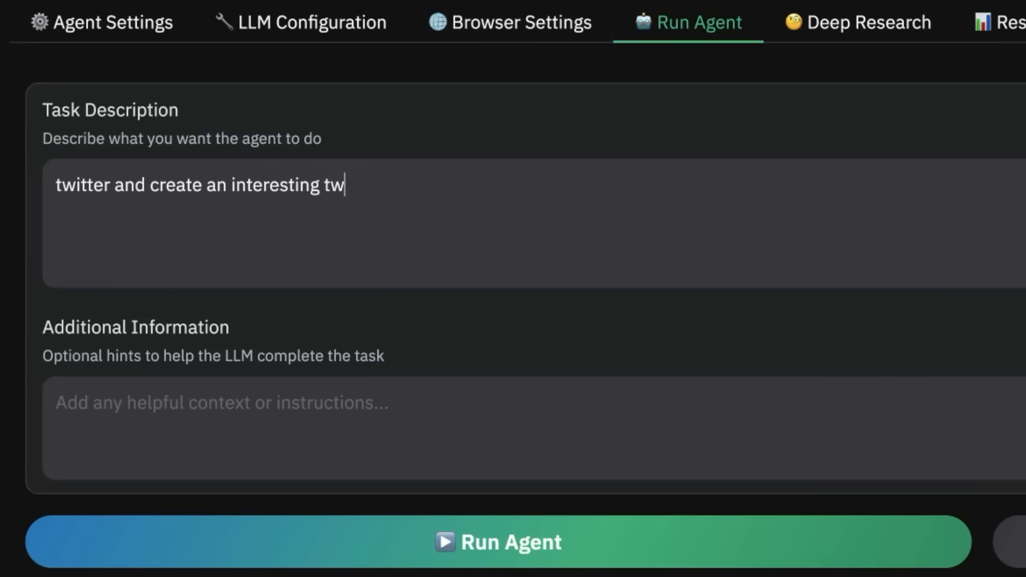
pyautogui.write('eet')
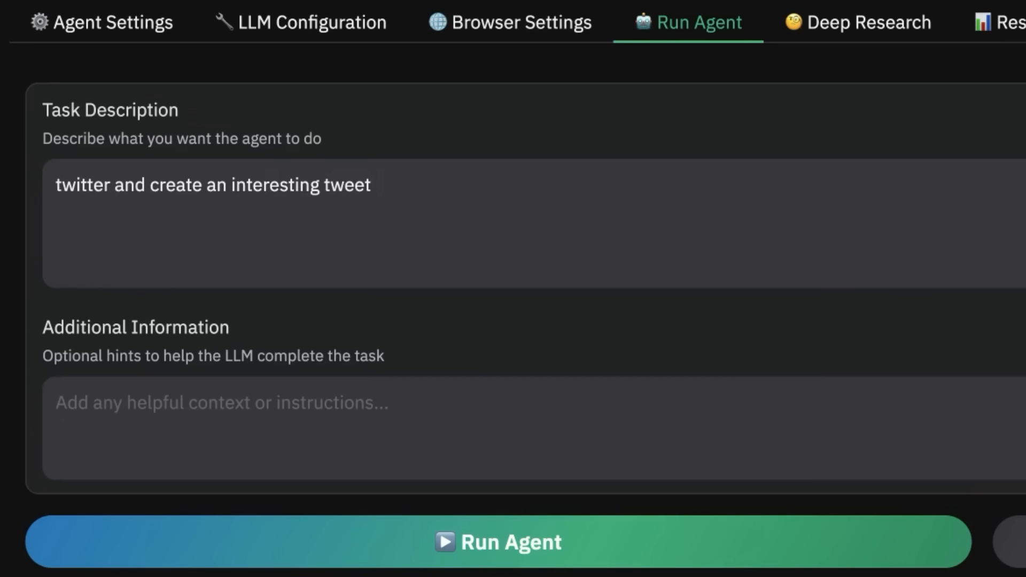
pyautogui.write('about SEO')
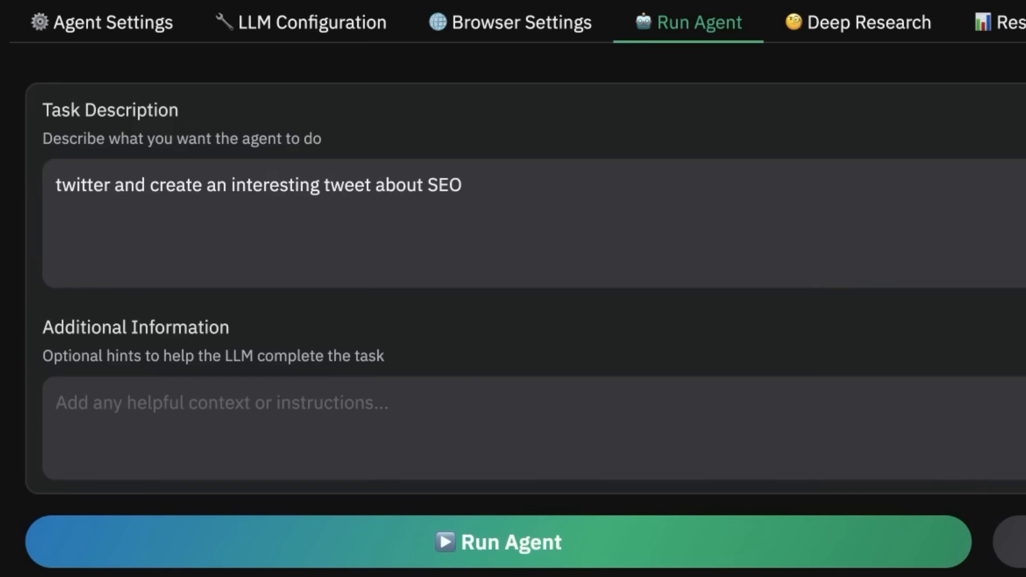
pyautogui.write('then post it')
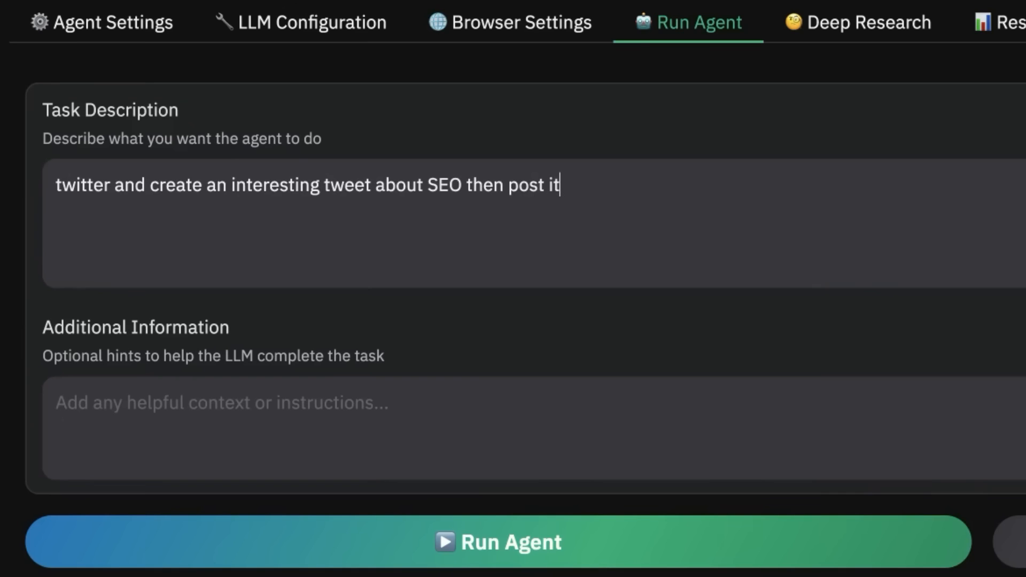
pyautogui.moveTo(835, 183)
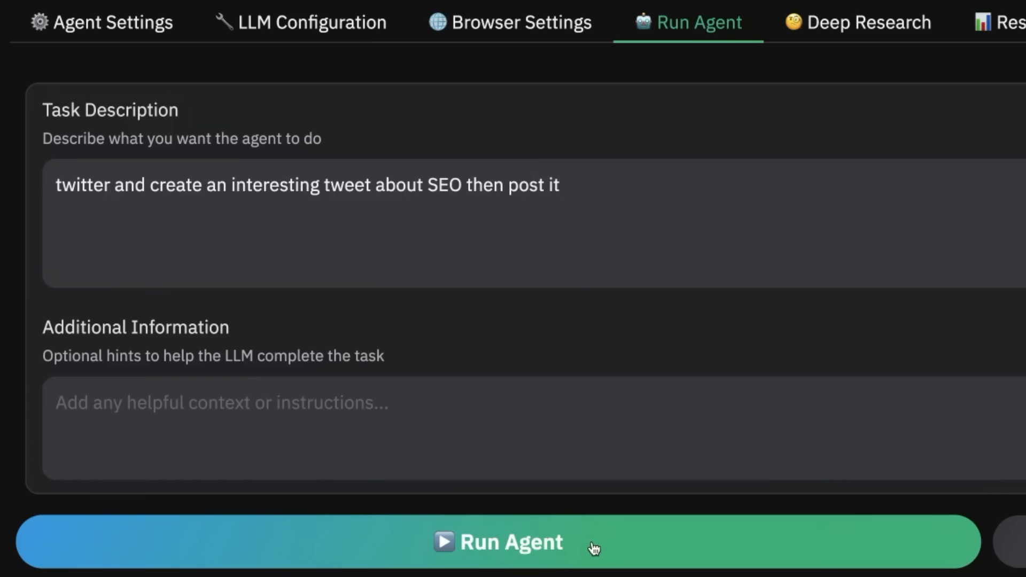
pyautogui.click(497, 541)
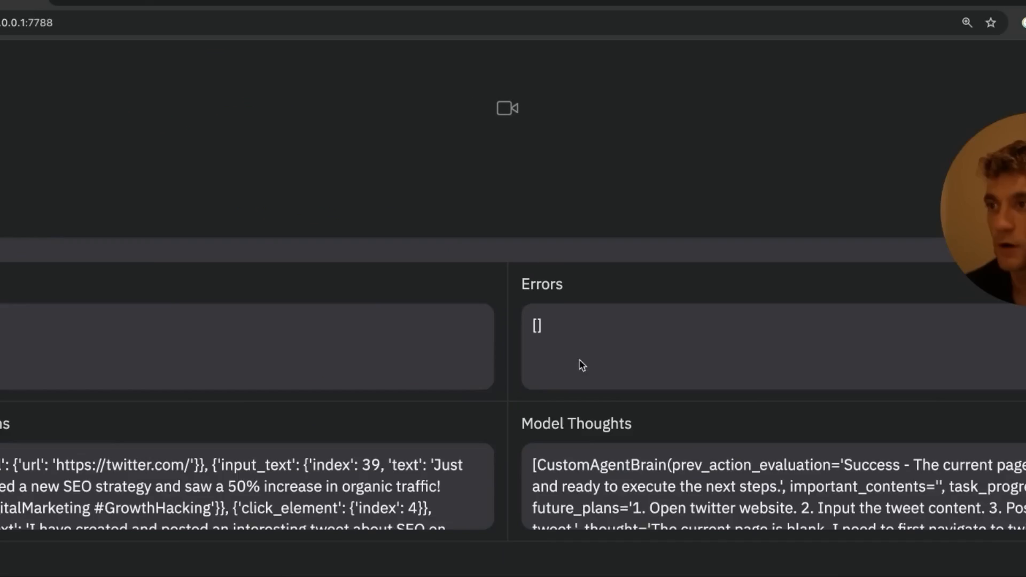
# - Look through Model Actions and Model Thoughts confirming the SEO tweet posted with no errors
pyautogui.click(321, 15)
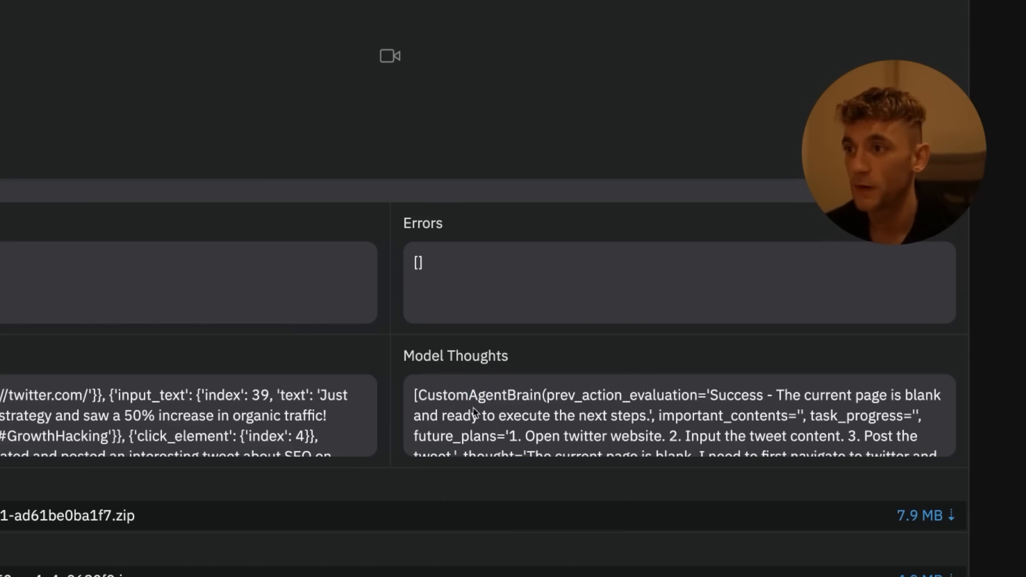
pyautogui.scroll(-3)
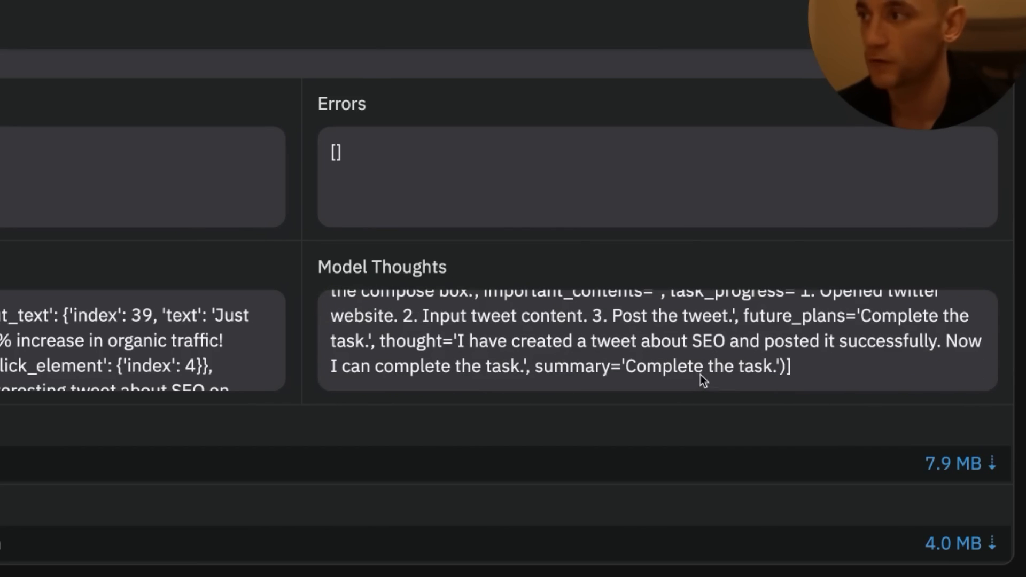
pyautogui.moveTo(28, 340)
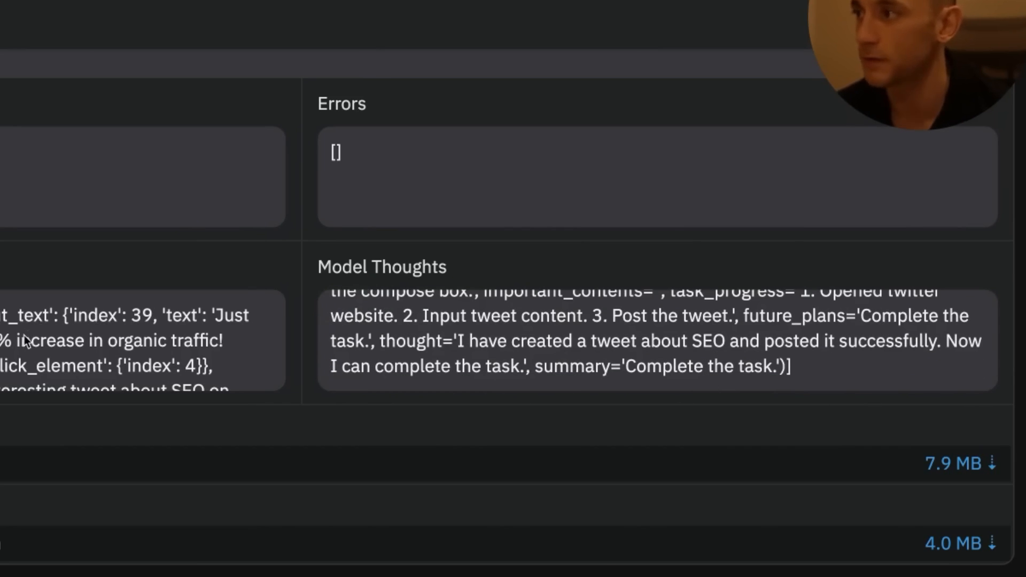
pyautogui.click(831, 63)
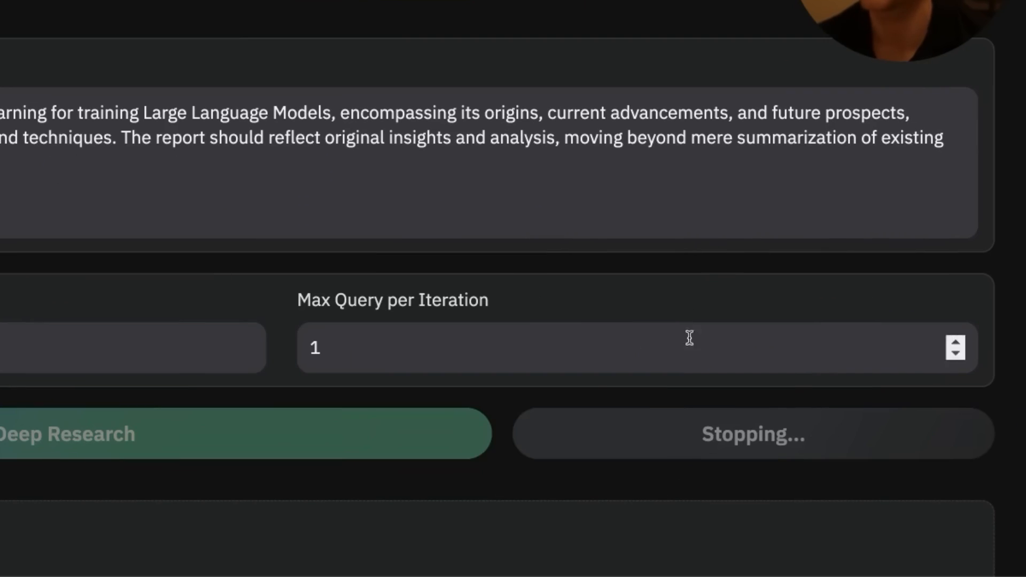
# - Give the agent the task to find the Link Building Mastery book by Julian Goldie on Amazon and run it
pyautogui.click(674, 41)
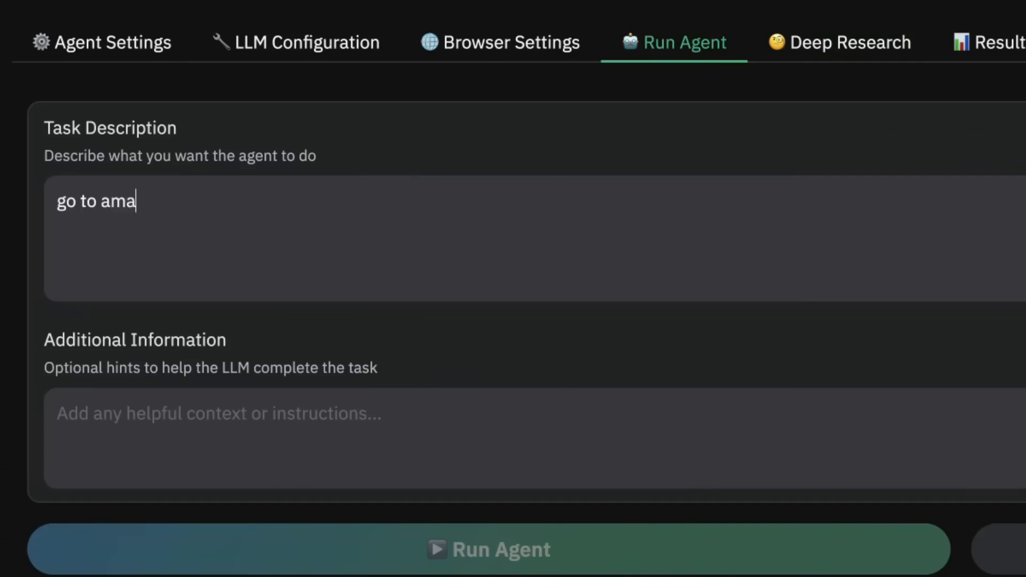
pyautogui.write('zon')
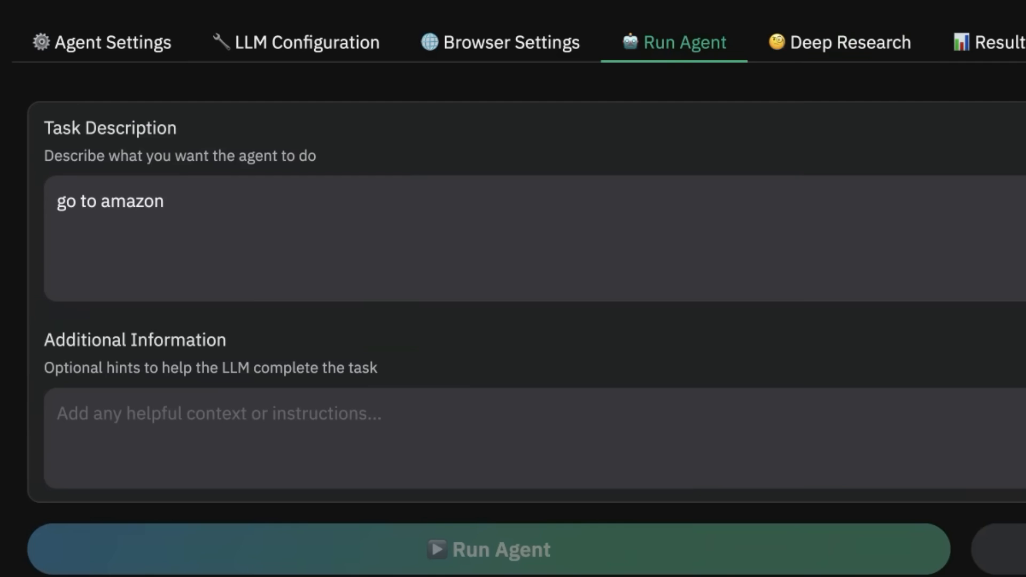
pyautogui.write('and find me the link building mastery')
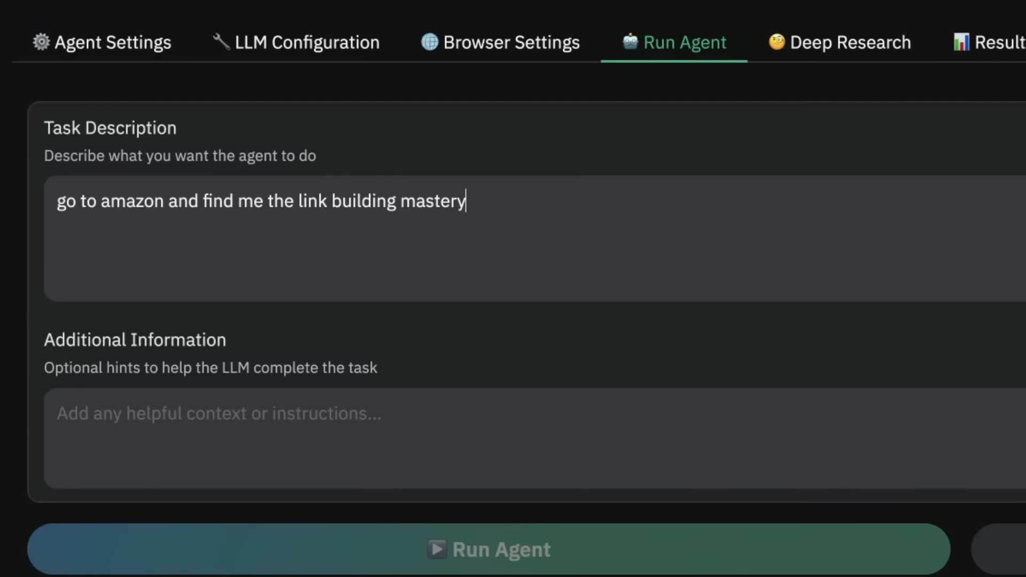
pyautogui.write('book by julian goldie')
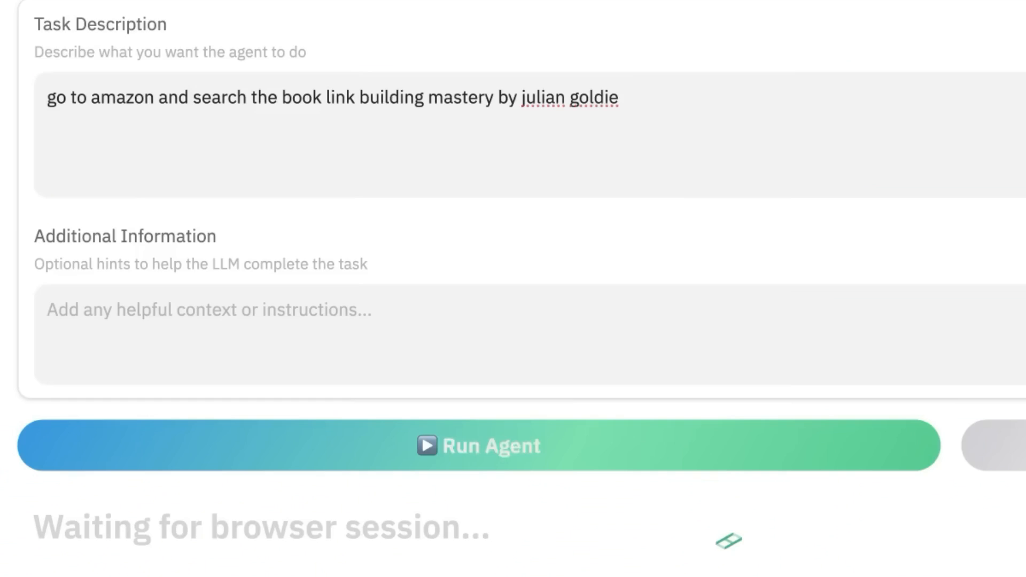
pyautogui.click(478, 445)
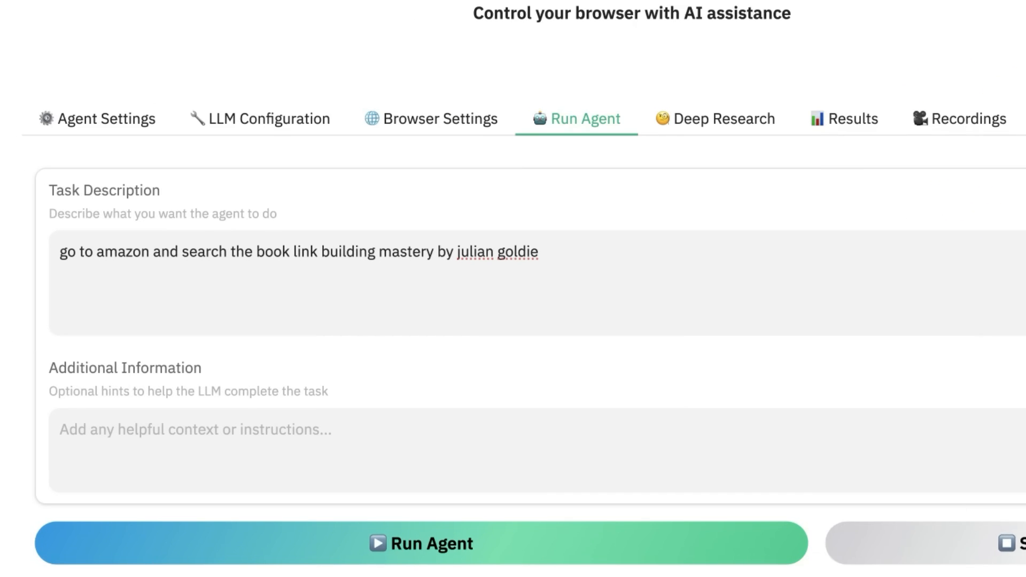
pyautogui.moveTo(361, 125)
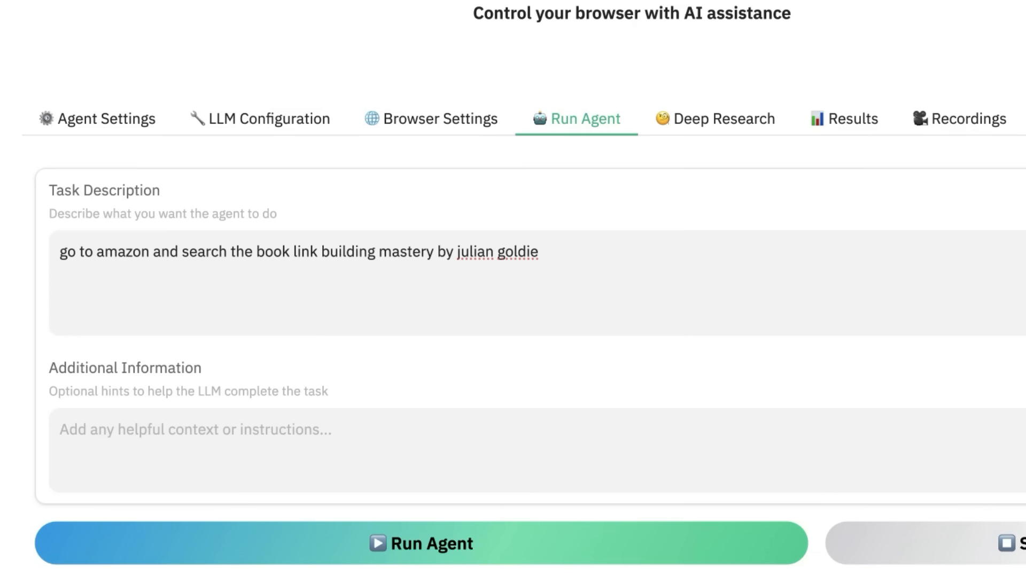
pyautogui.click(421, 543)
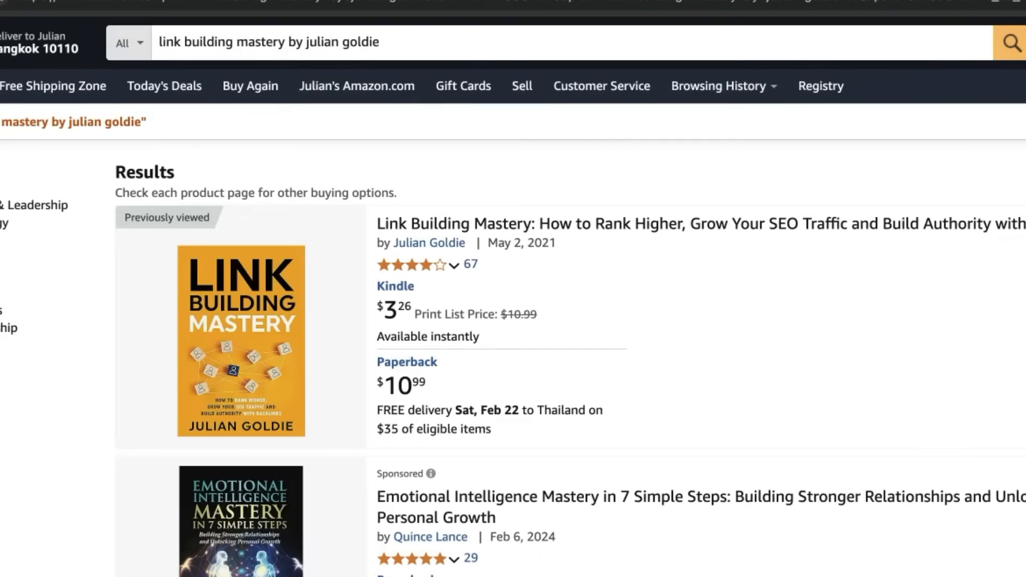
# - Review the Final Result and Model Actions showing Link Building Mastery was found on Amazon
pyautogui.scroll(-3)
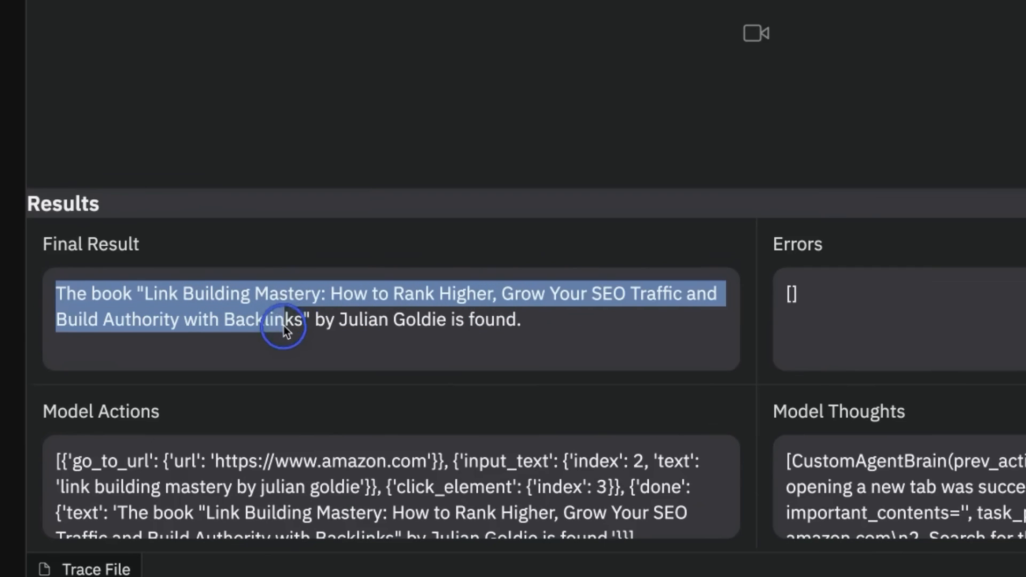
pyautogui.moveTo(581, 343)
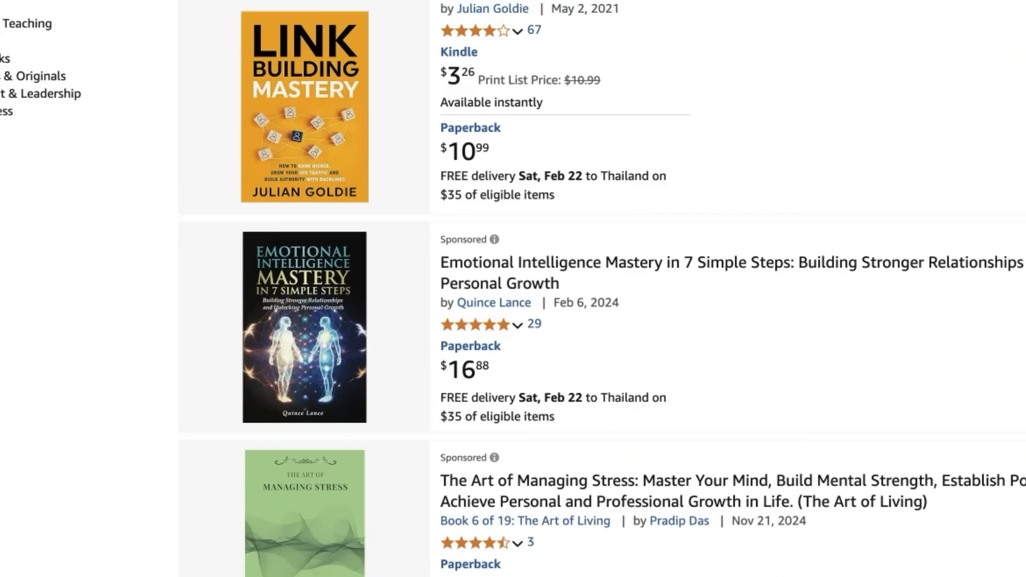
pyautogui.scroll(3)
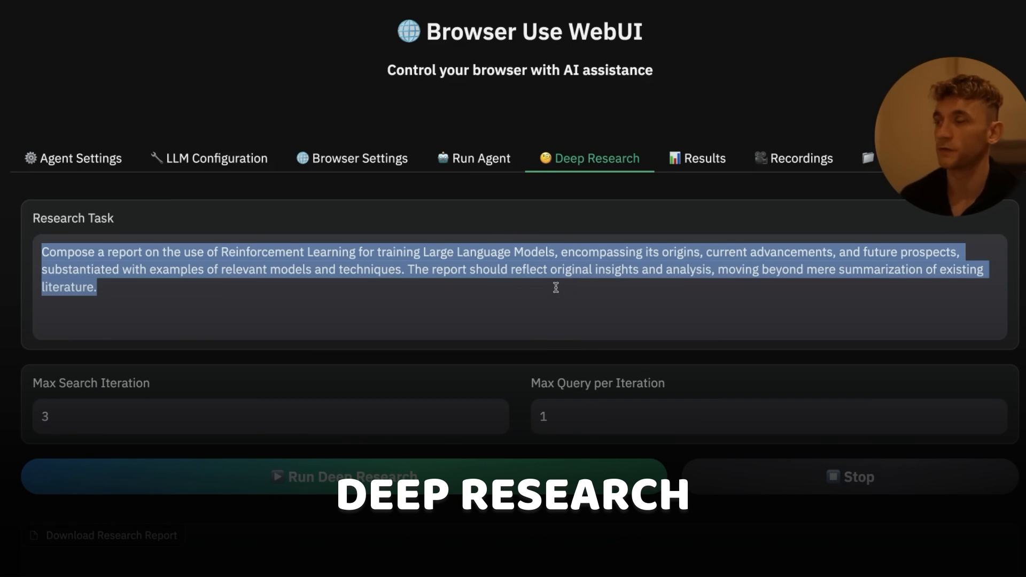
# - Enter the research task 'Research the how AI is impacting the SEO industry and websites in general.'
pyautogui.write('Research the')
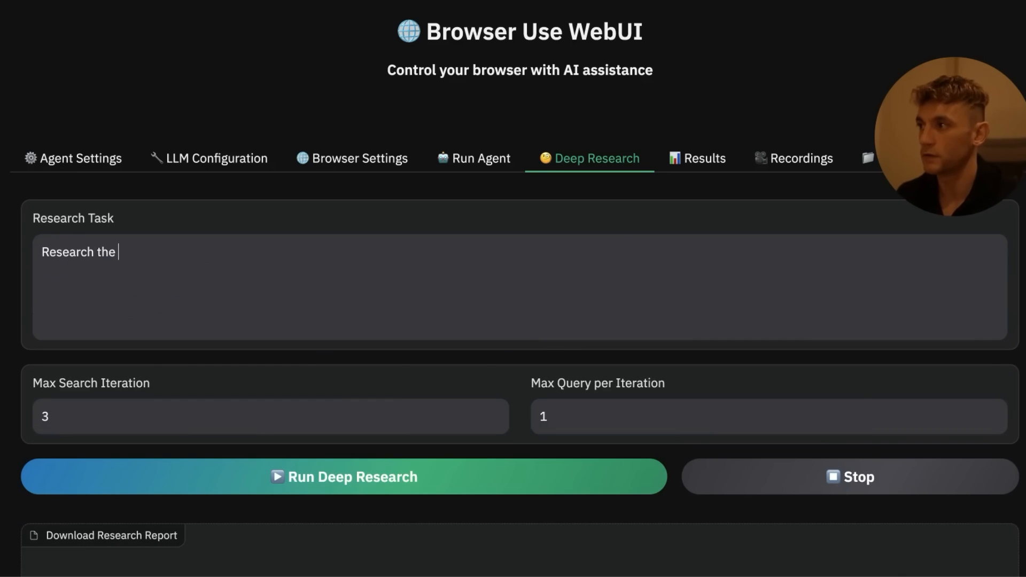
pyautogui.write('how AI is')
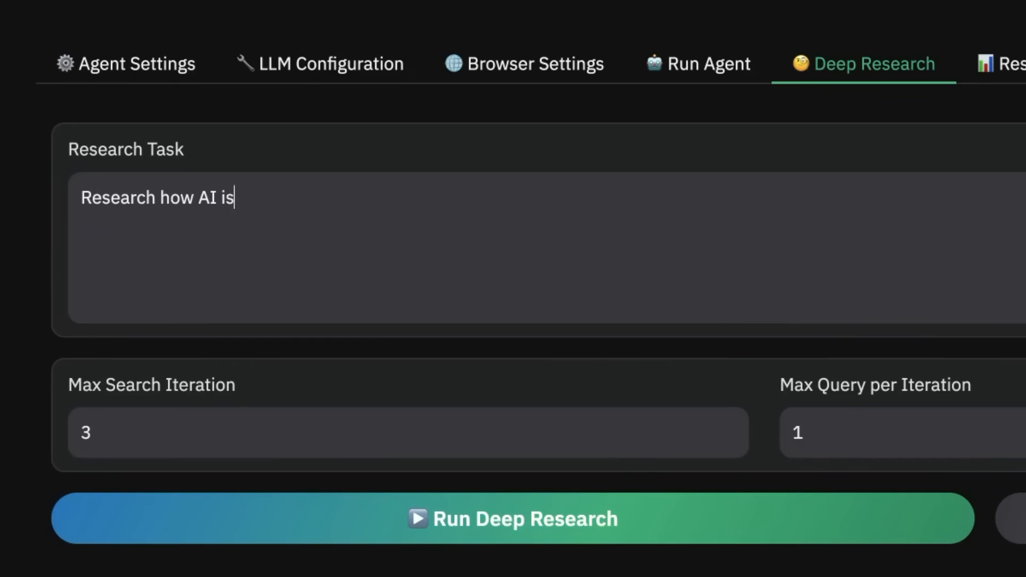
pyautogui.write('impacting the SEO indus')
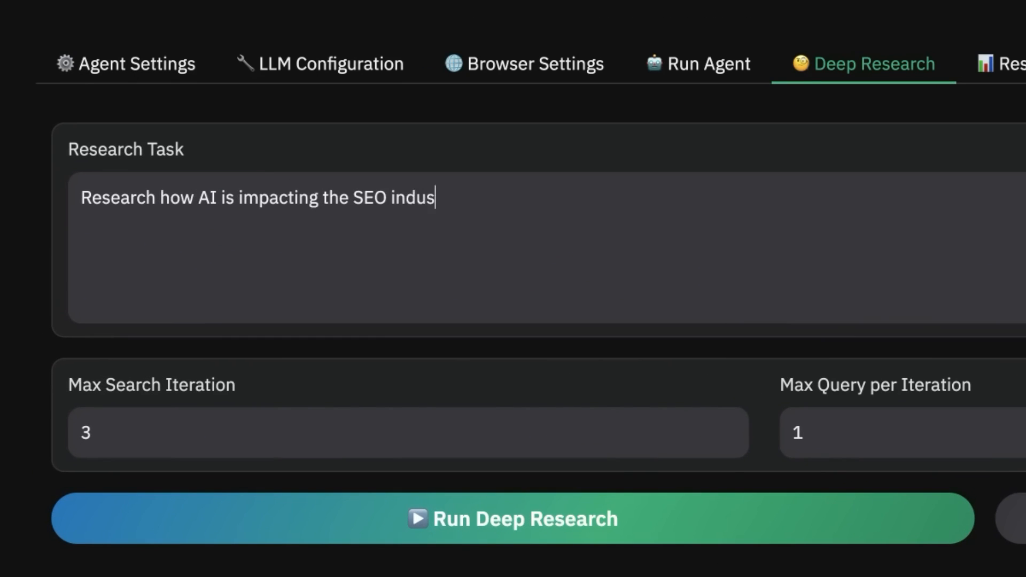
pyautogui.write('try and websites in g')
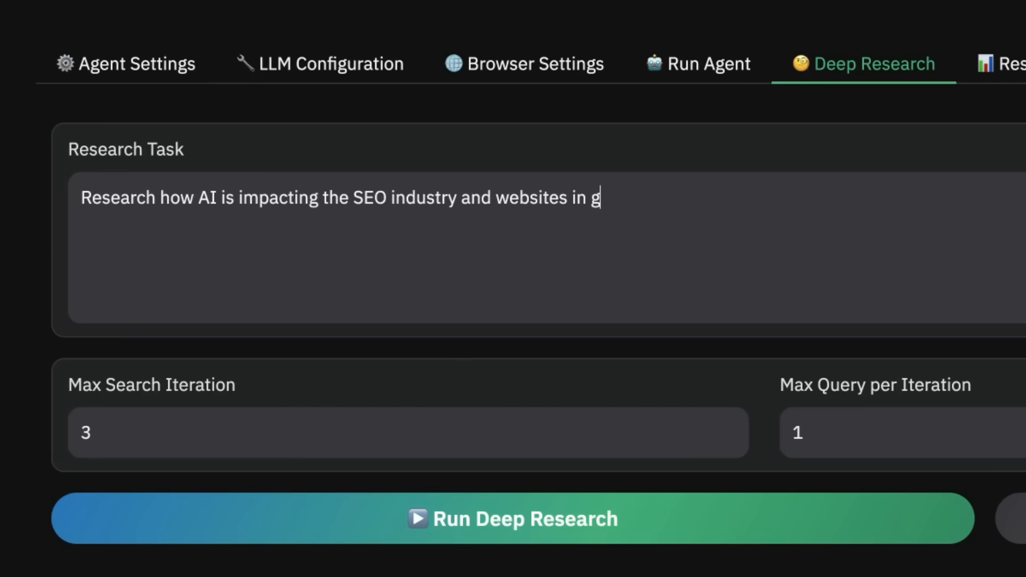
pyautogui.write('eneral.')
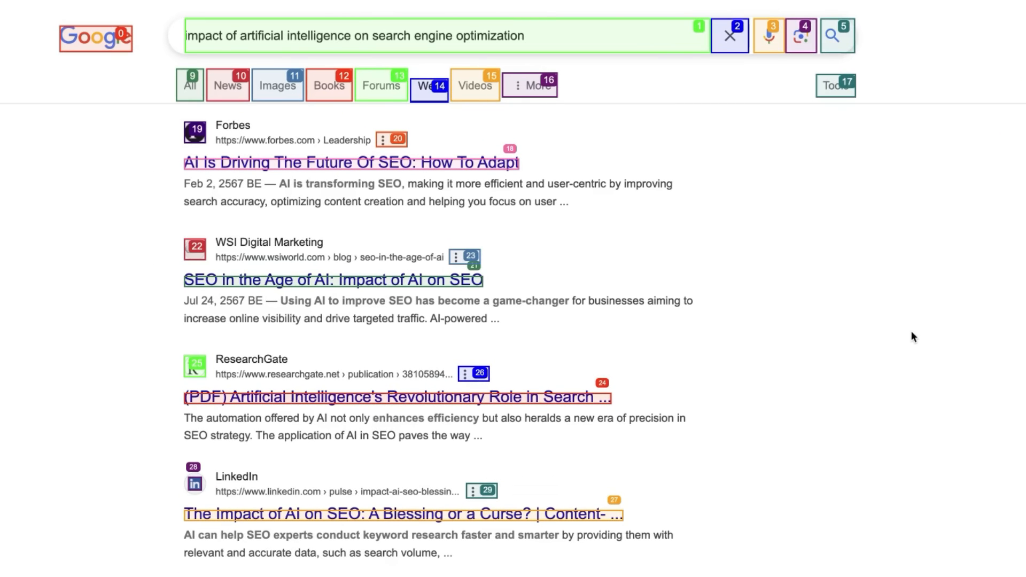
# - Run the deep research and watch the agent browse Google results on AI's impact on SEO
pyautogui.click(350, 163)
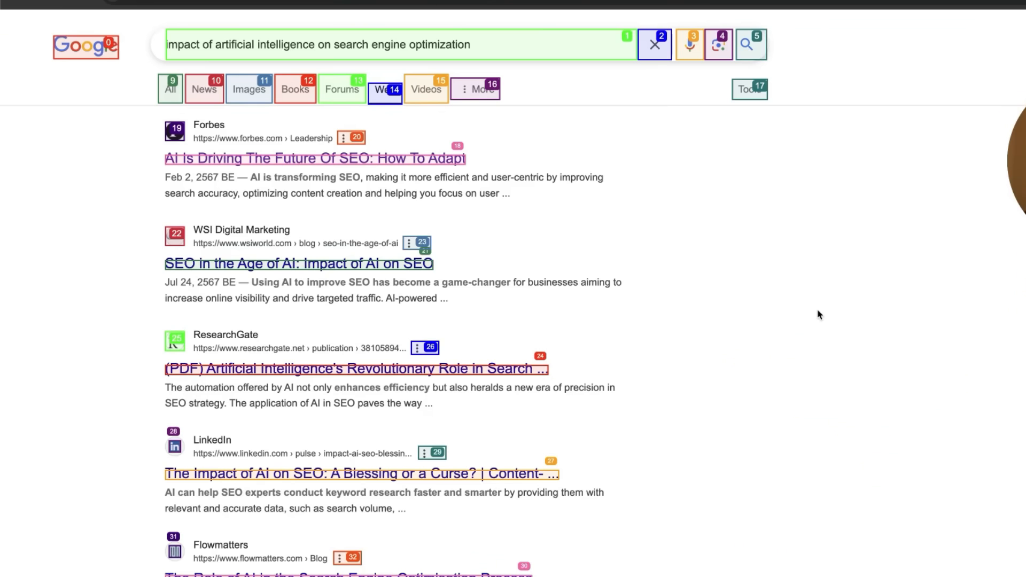
pyautogui.click(314, 158)
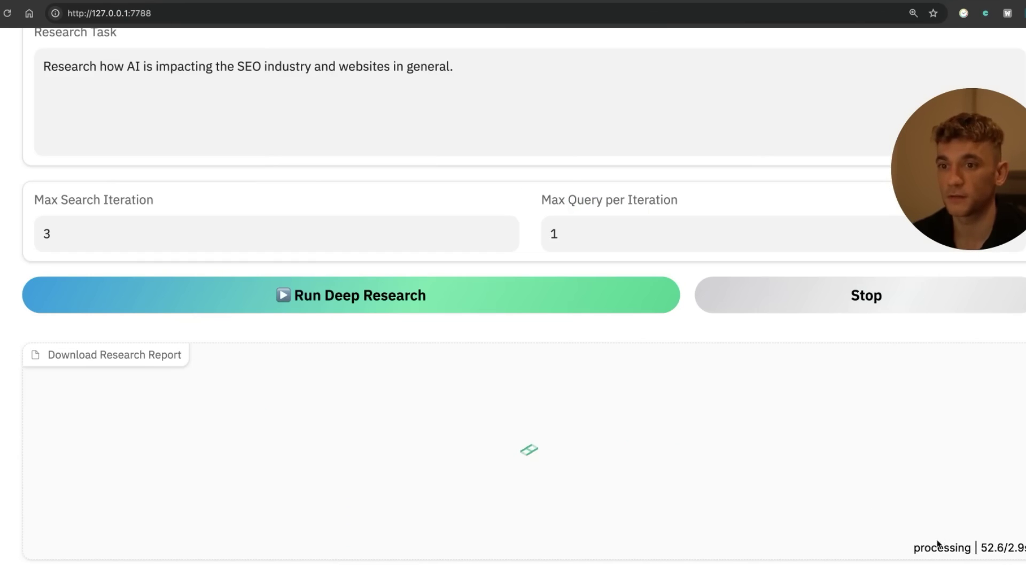
pyautogui.scroll(3)
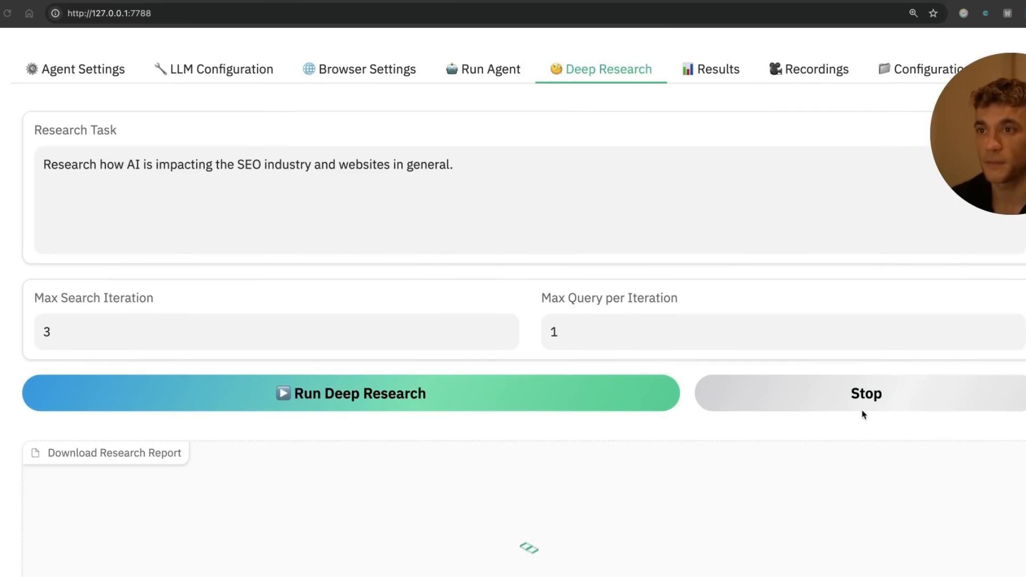
pyautogui.scroll(3)
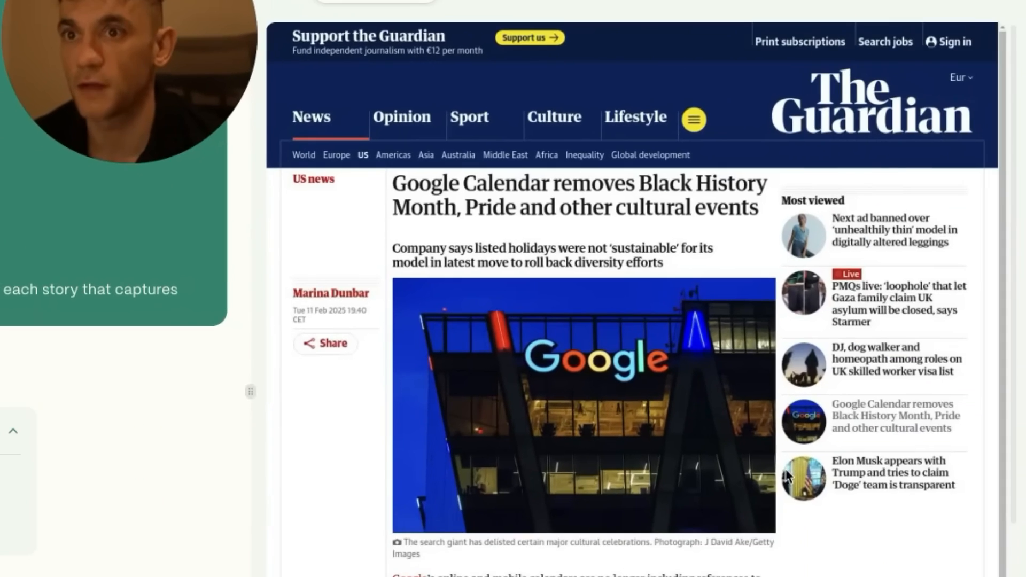
pyautogui.moveTo(448, 136)
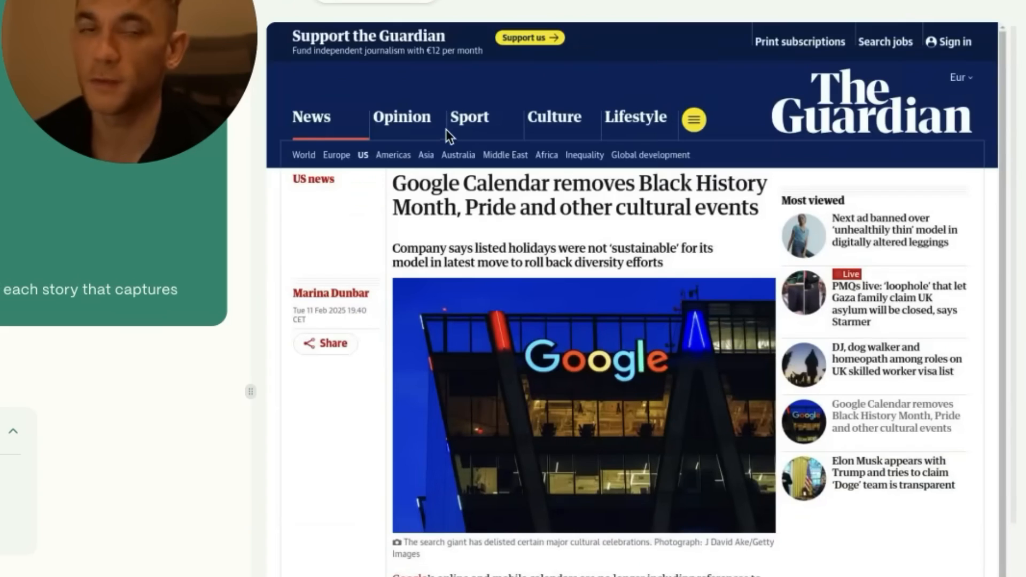
pyautogui.moveTo(183, 94)
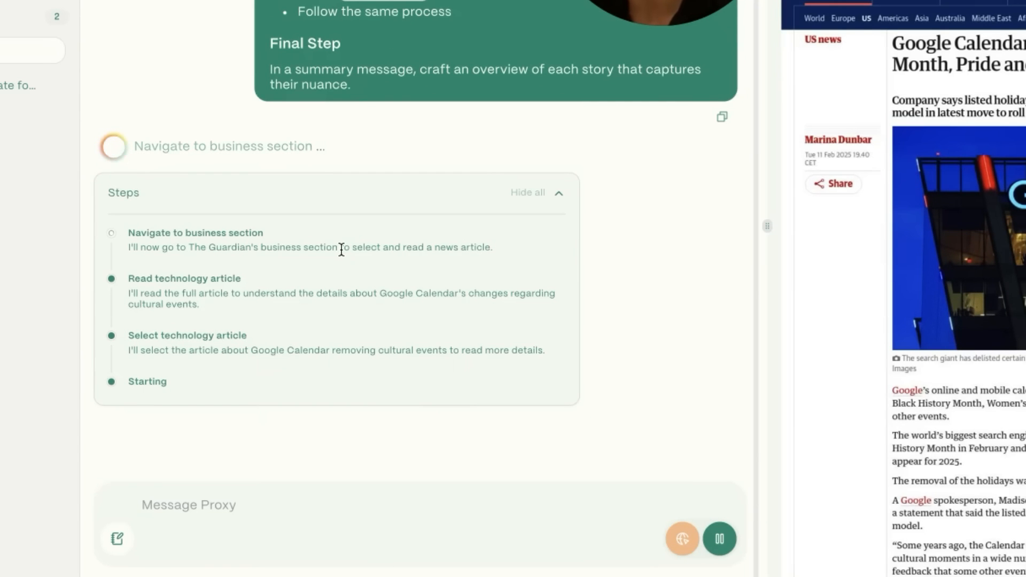
# - Follow the Convergence proxy's Guardian run and read its Technology and Business News Summary
pyautogui.click(818, 19)
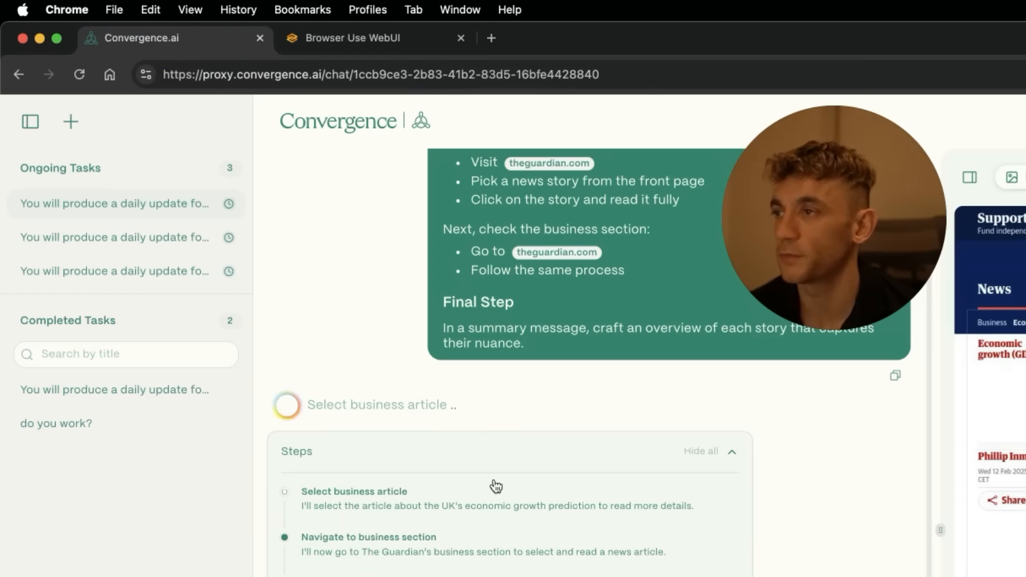
pyautogui.scroll(3)
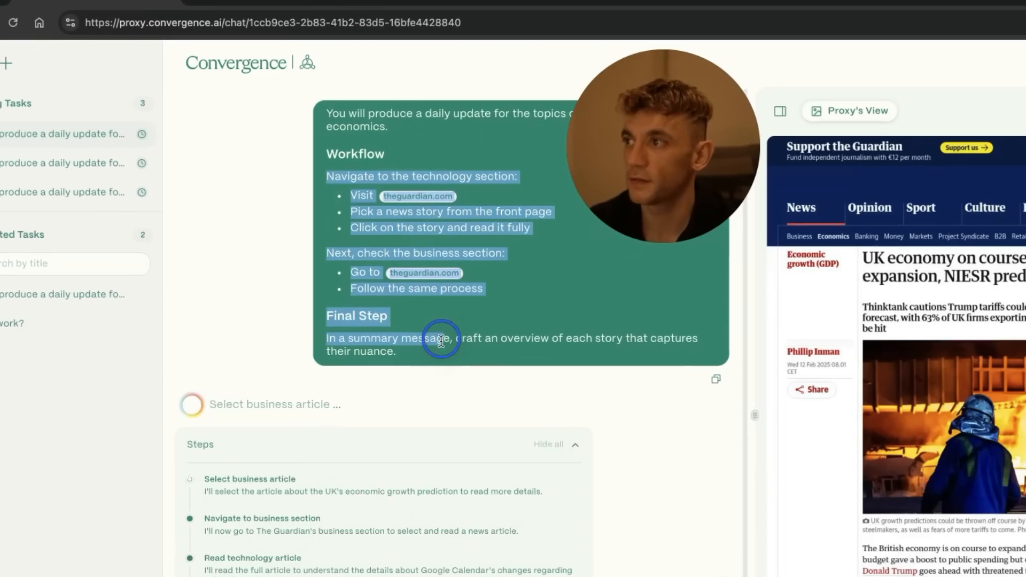
pyautogui.scroll(-3)
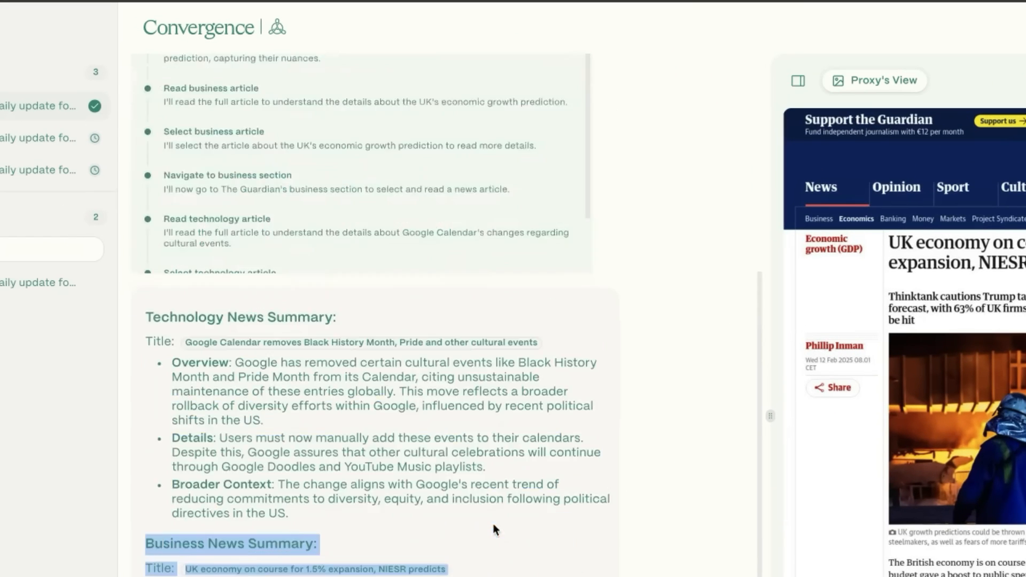
pyautogui.scroll(-3)
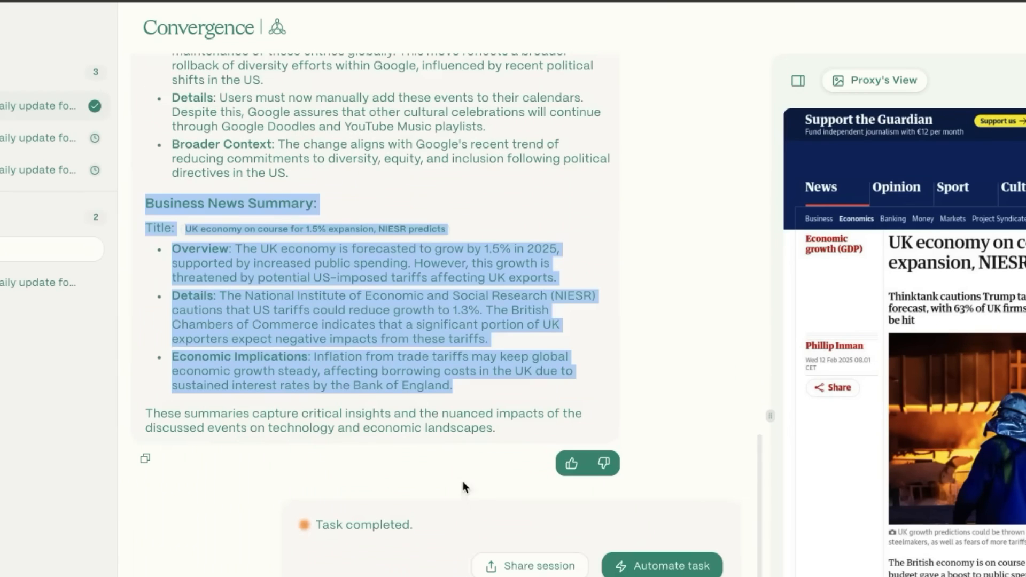
pyautogui.moveTo(625, 497)
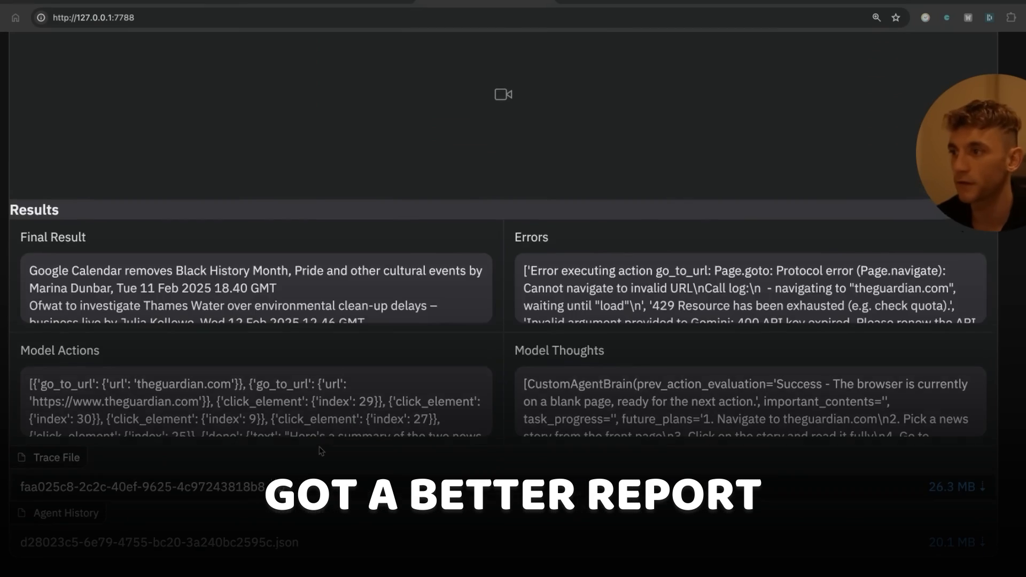
# - Move between the agent task, browser settings and deep research views to look them over
pyautogui.scroll(3)
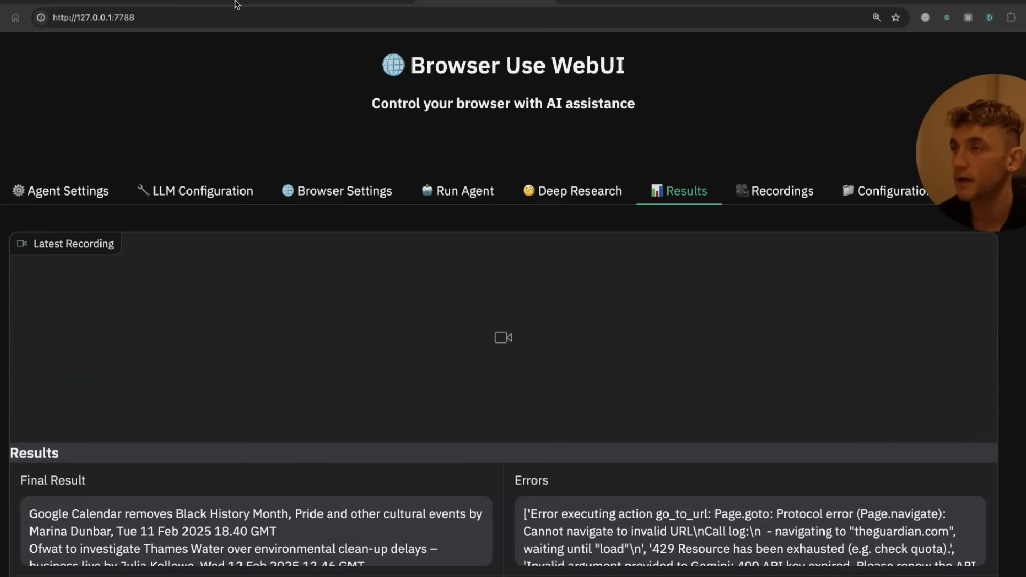
pyautogui.moveTo(384, 265)
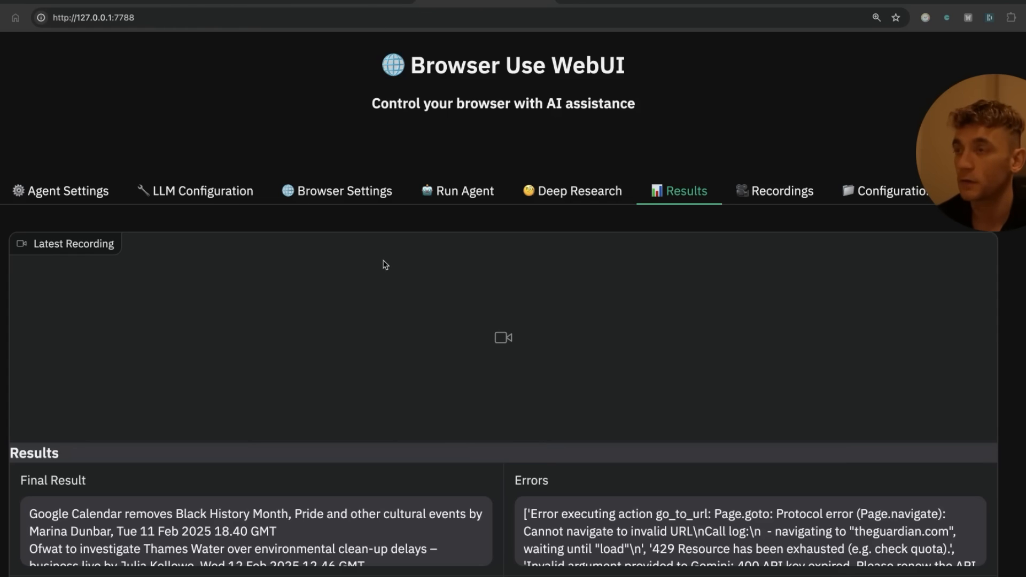
pyautogui.moveTo(604, 66)
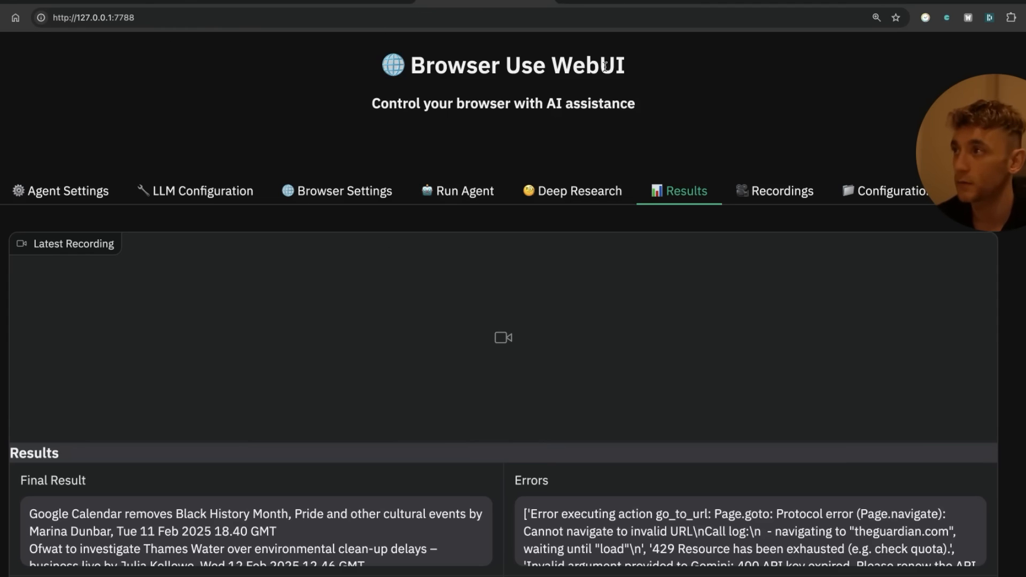
pyautogui.click(466, 190)
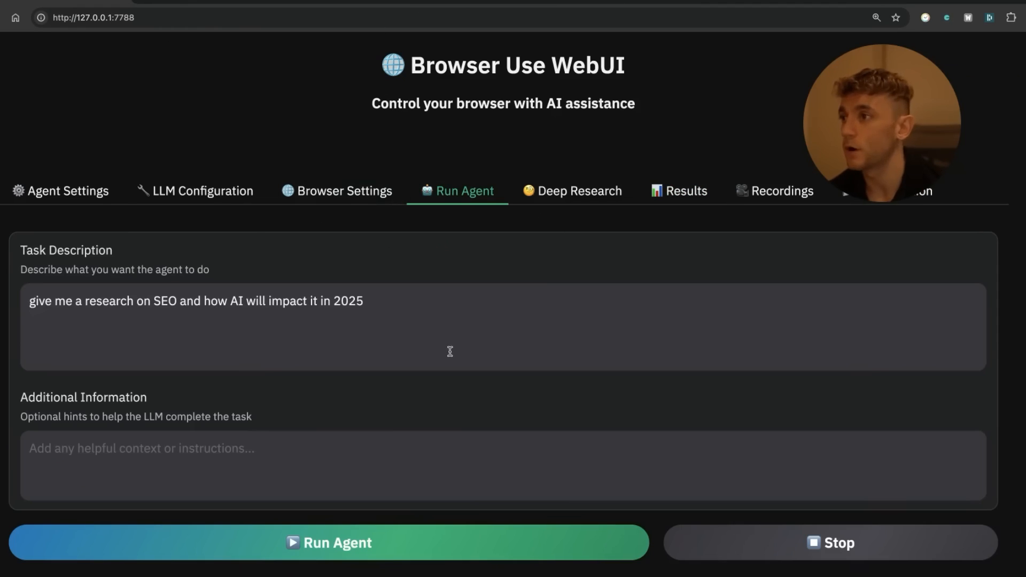
pyautogui.click(336, 190)
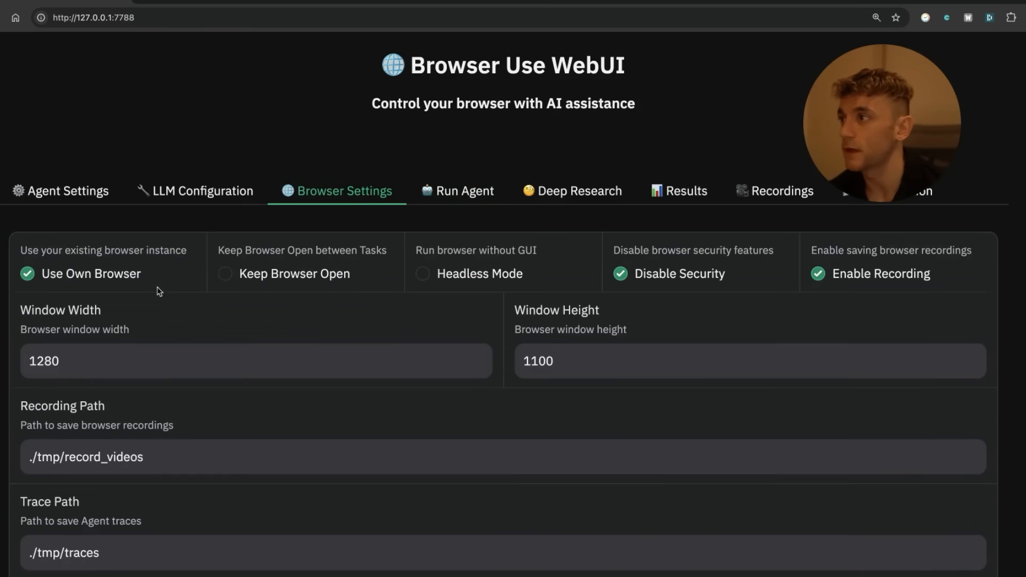
pyautogui.click(579, 190)
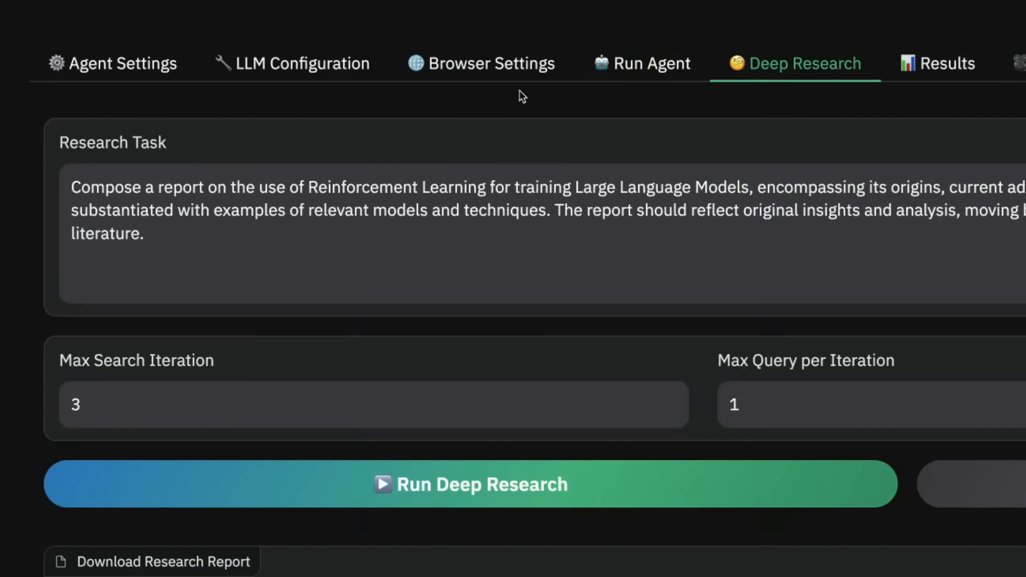
pyautogui.click(480, 63)
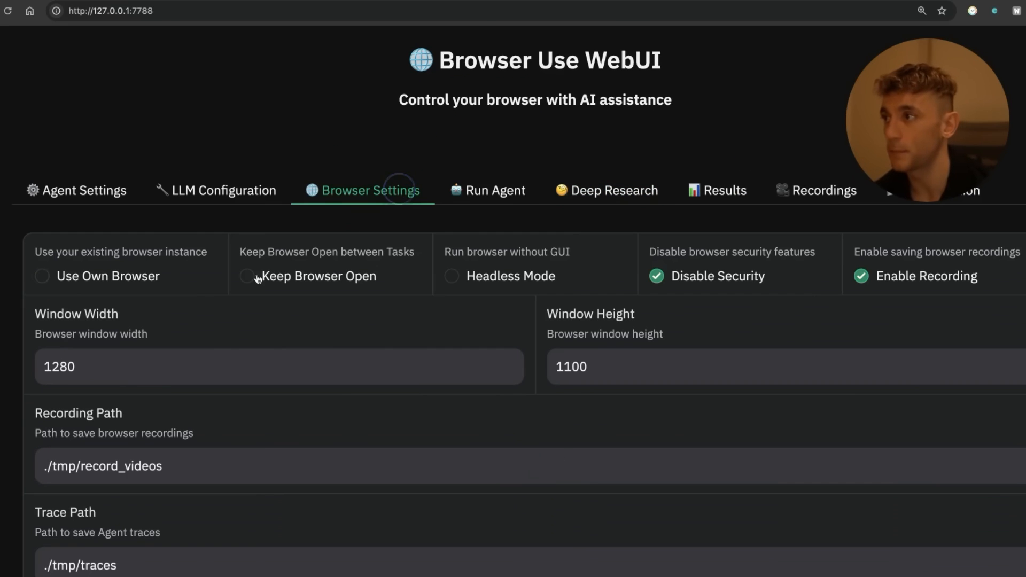
# - Check the browser configuration options, then land on the deep research task about SEO and AI in 2025
pyautogui.click(614, 190)
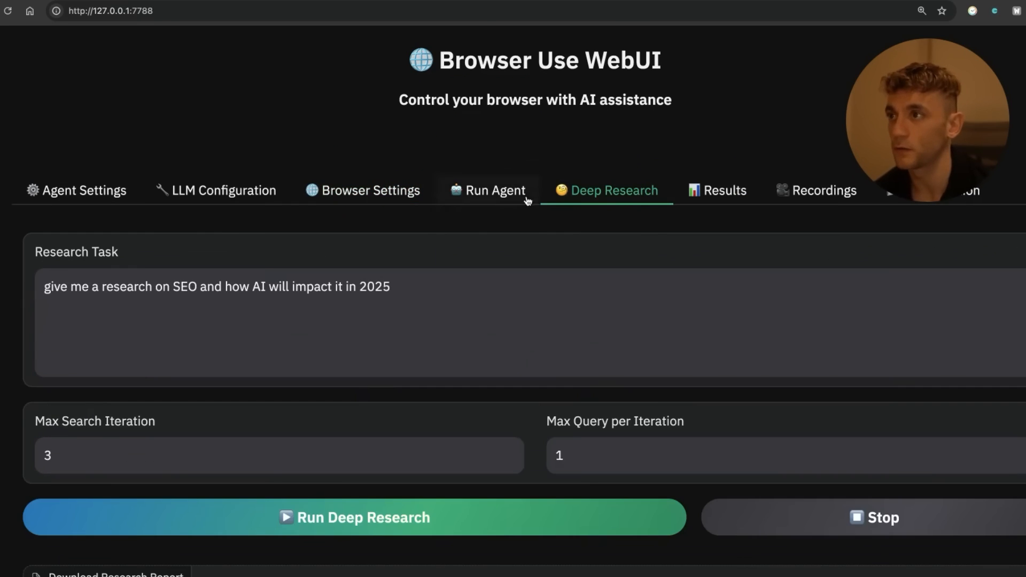
pyautogui.click(495, 190)
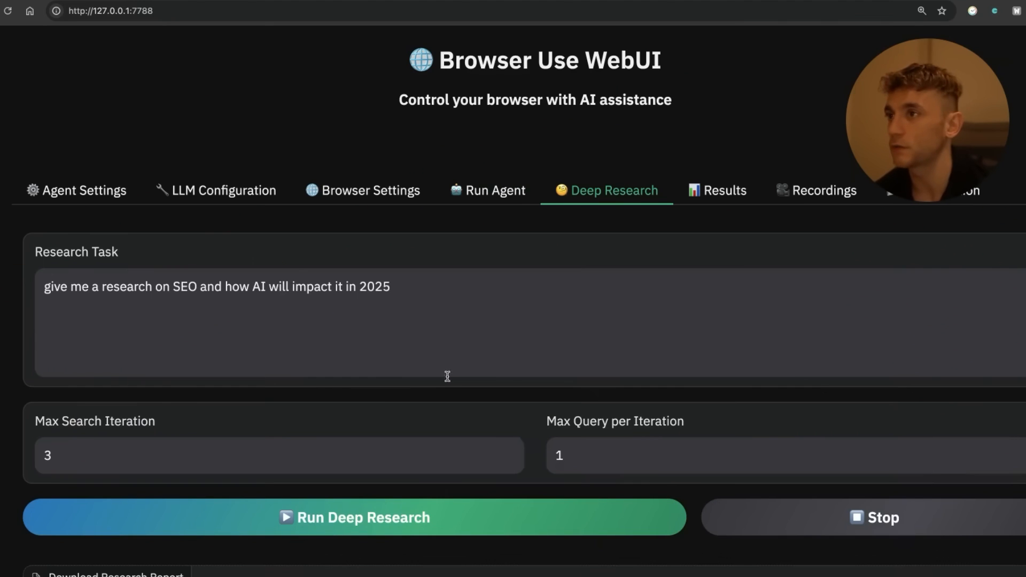
pyautogui.click(370, 190)
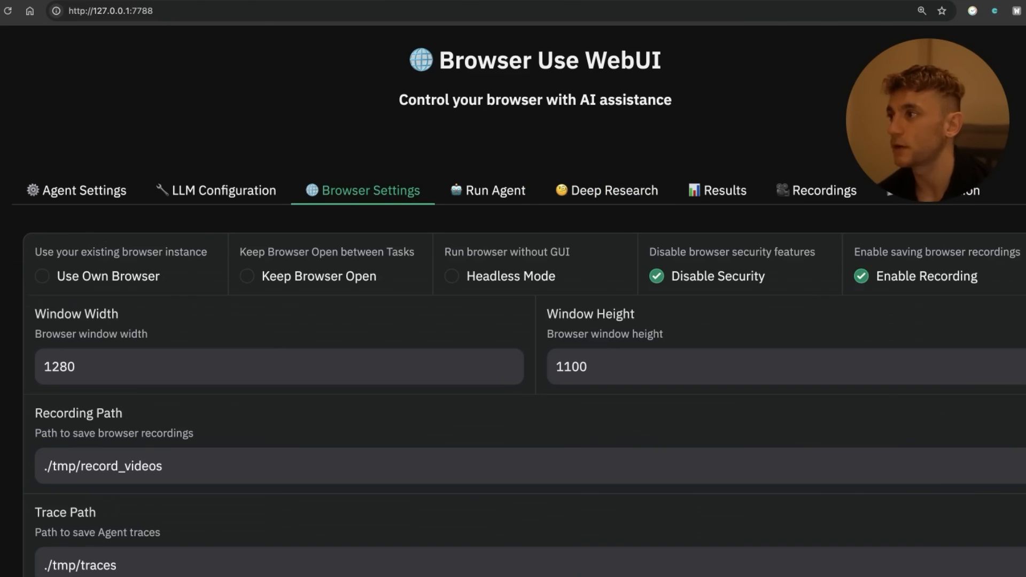
pyautogui.click(614, 190)
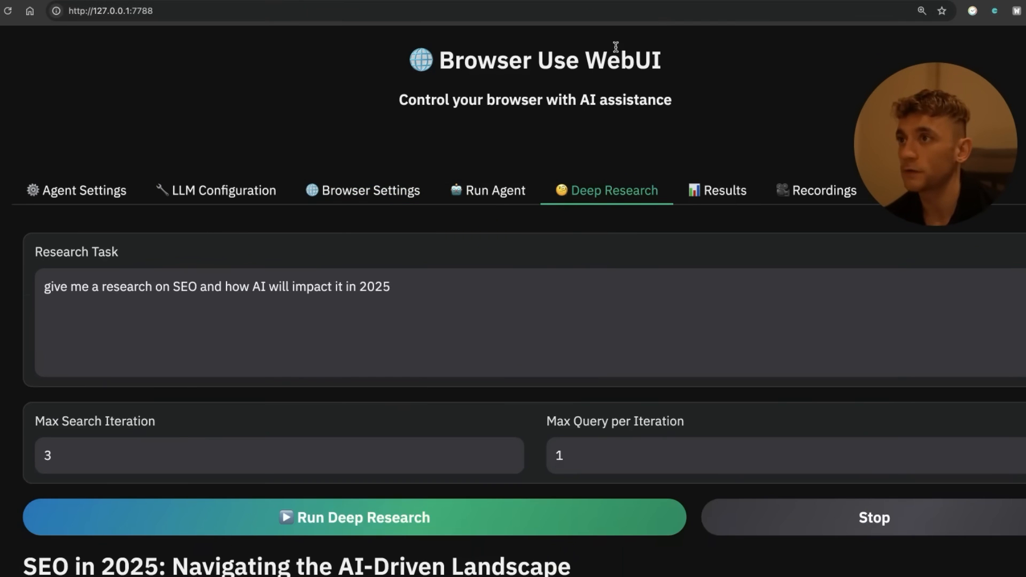
pyautogui.scroll(-3)
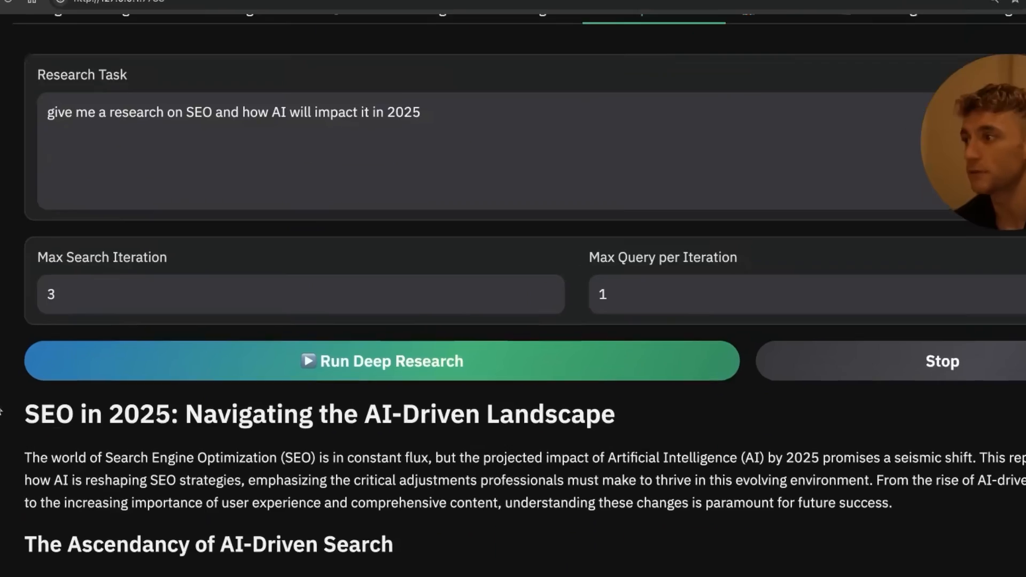
pyautogui.scroll(-3)
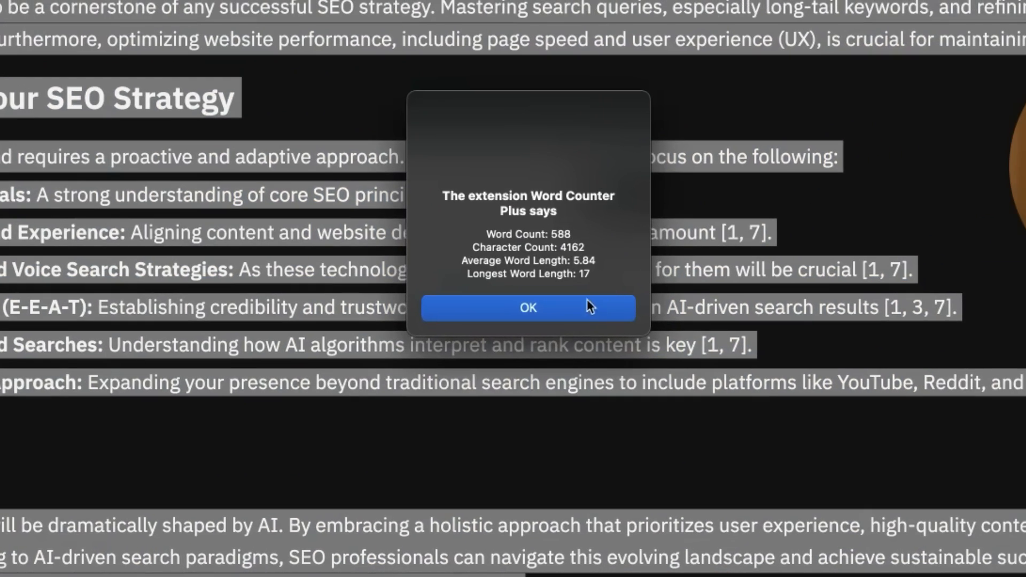
pyautogui.click(527, 308)
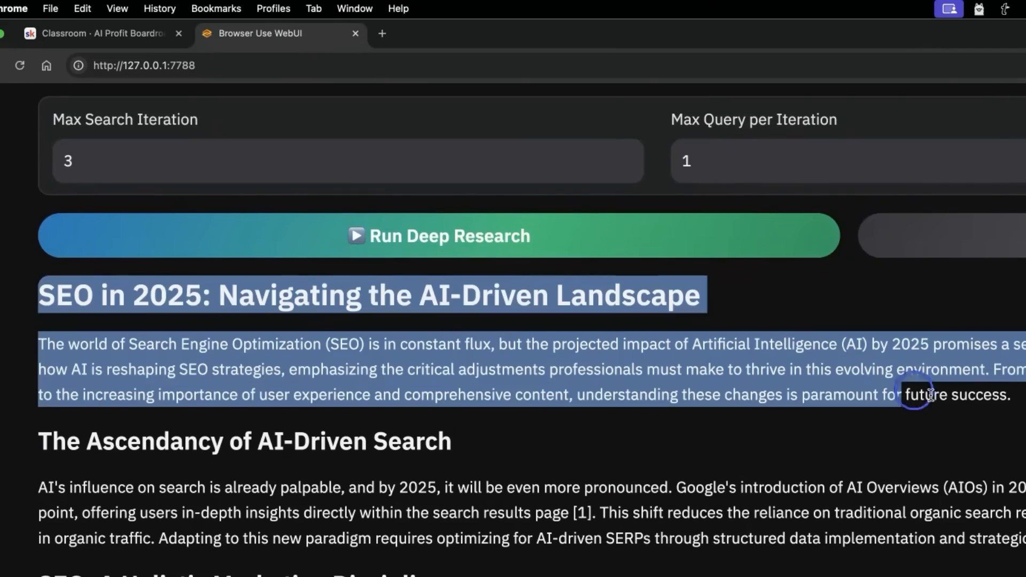
pyautogui.scroll(-3)
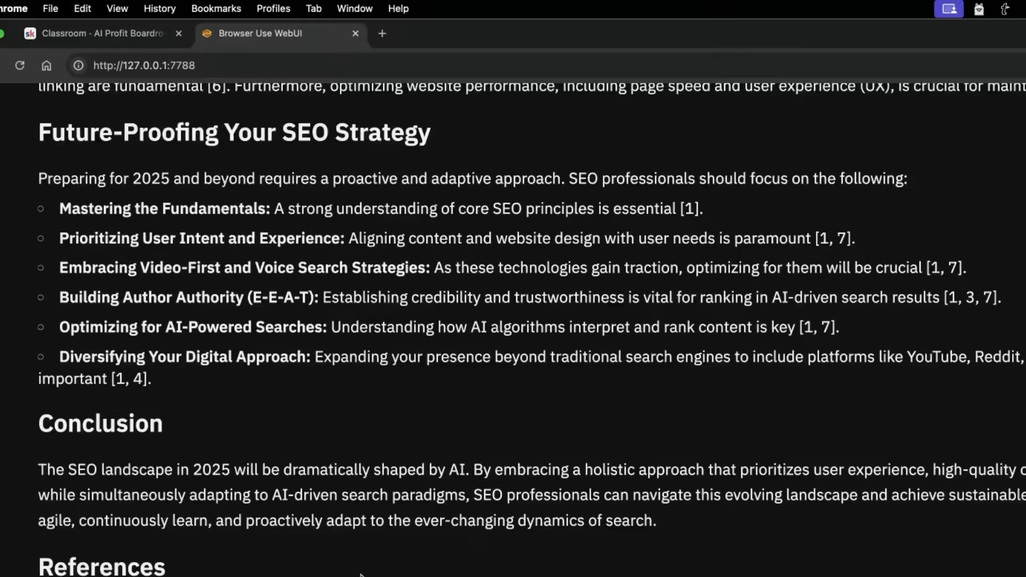
pyautogui.scroll(3)
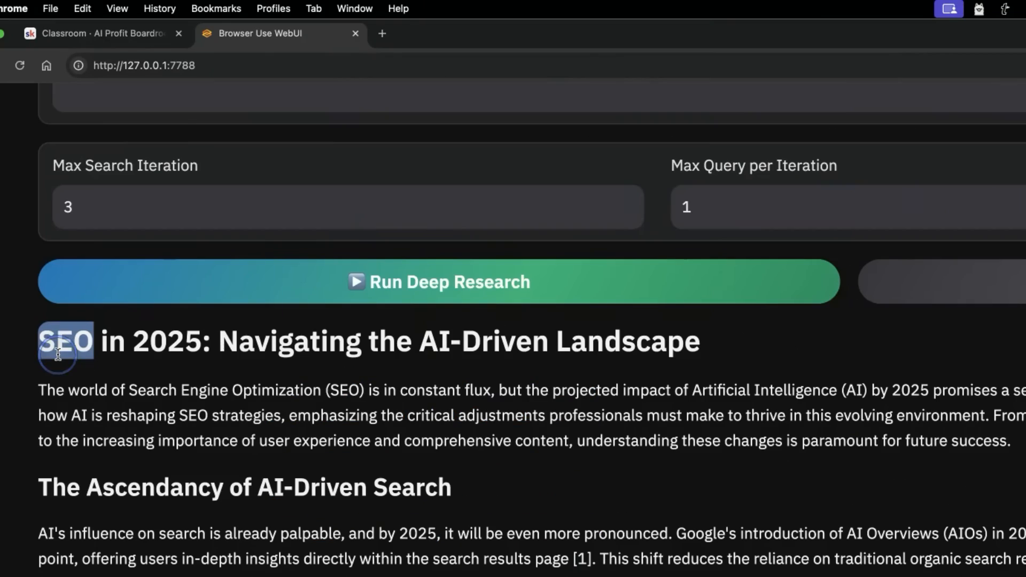
pyautogui.scroll(-3)
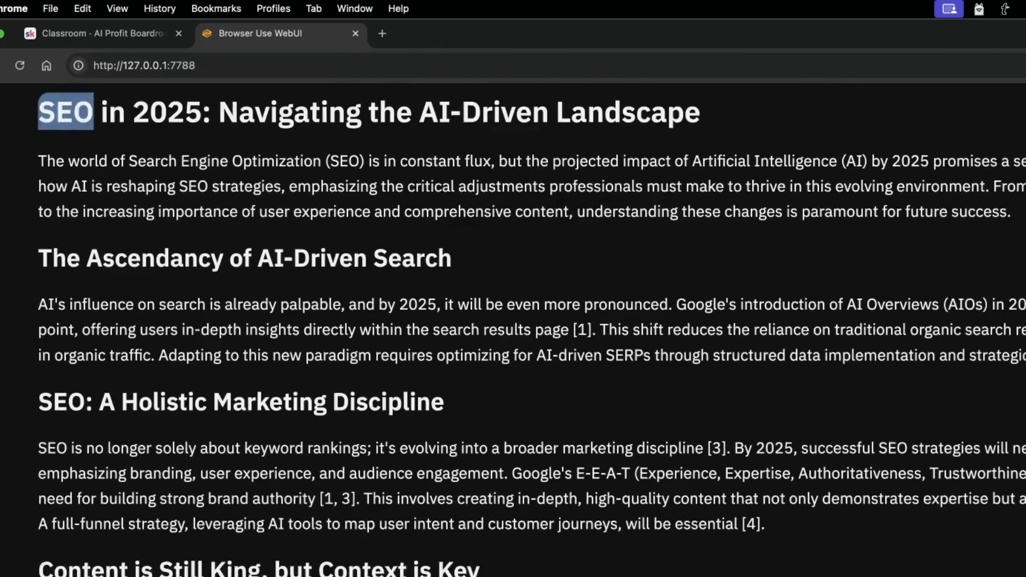
pyautogui.scroll(-3)
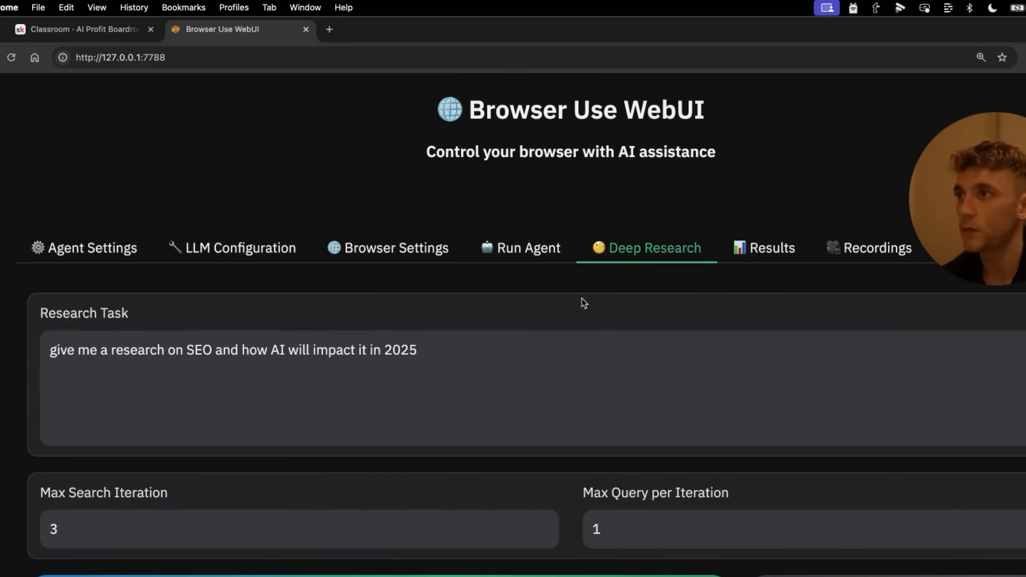
# - Switch to the Run Agent view holding the SEO and AI in 2025 research request
pyautogui.click(527, 247)
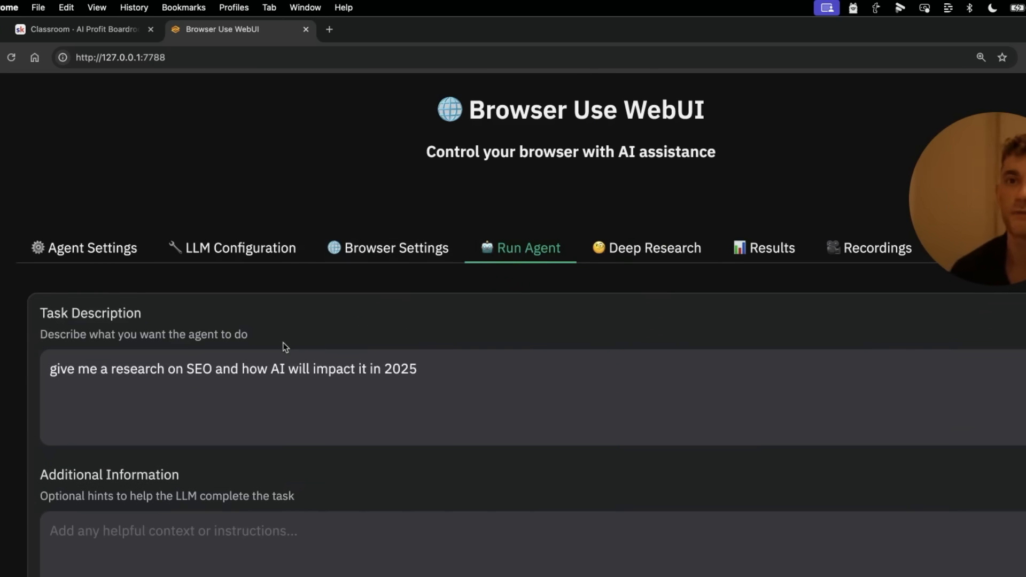
pyautogui.moveTo(744, 280)
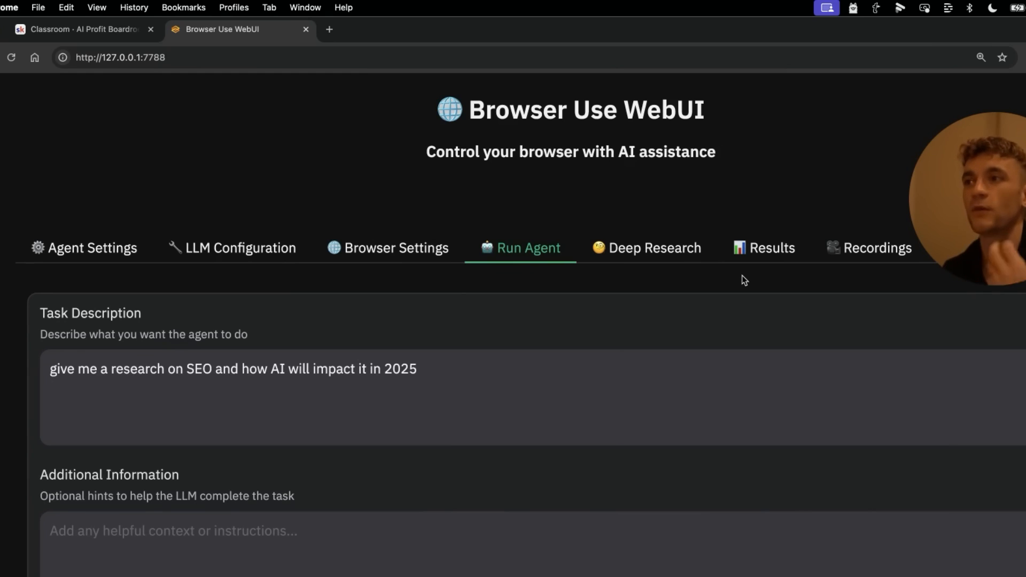
pyautogui.moveTo(739, 276)
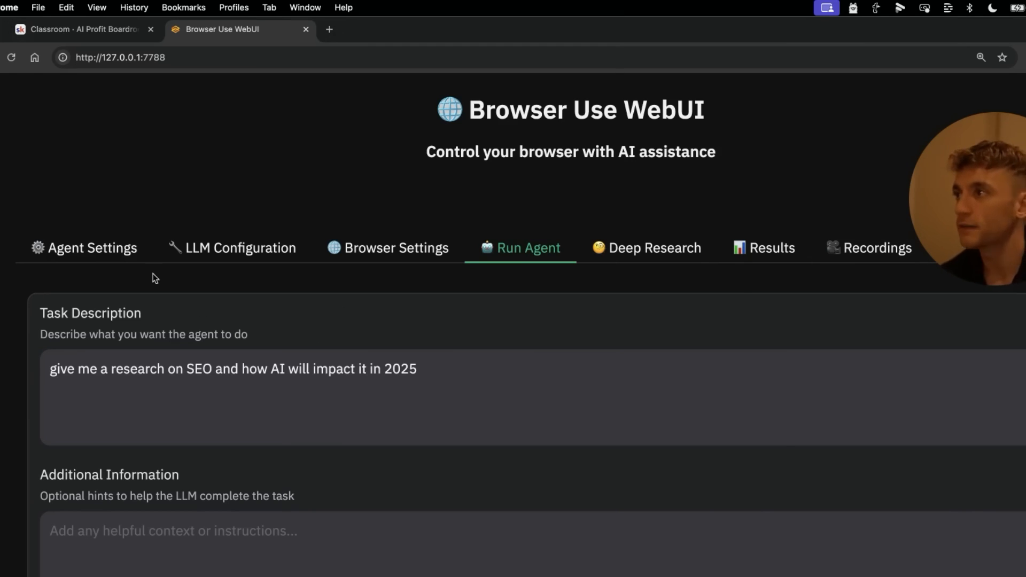
# - Review the Agent Settings sliders, then switch to the Browser Settings for window and recording options
pyautogui.click(92, 247)
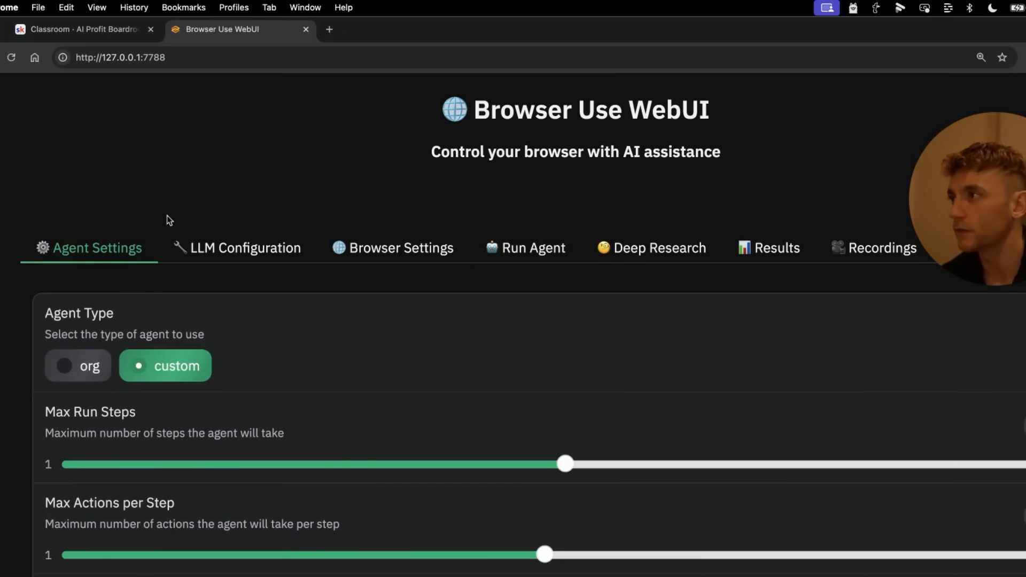
pyautogui.moveTo(59, 375)
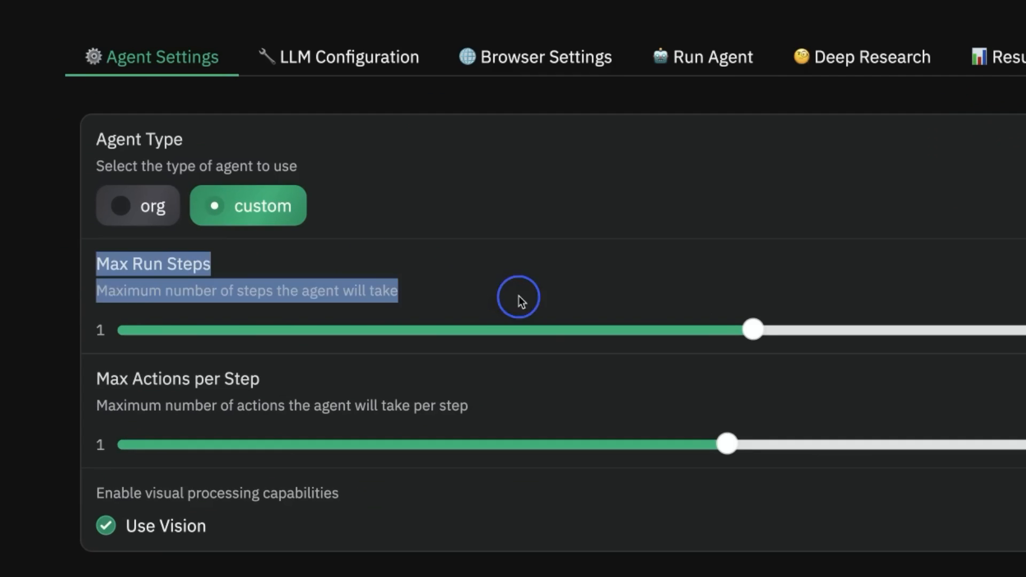
pyautogui.moveTo(61, 377)
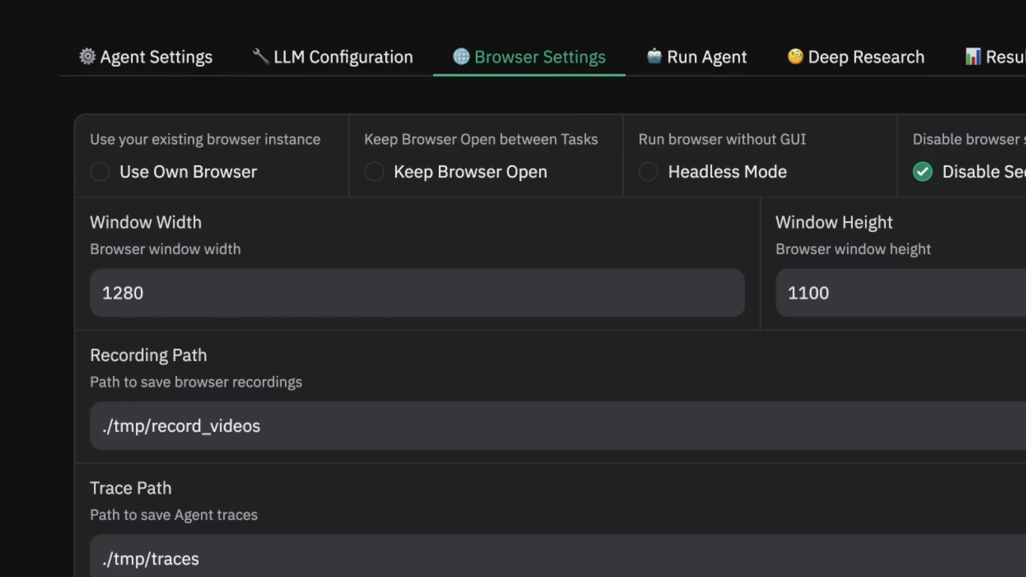
pyautogui.click(145, 56)
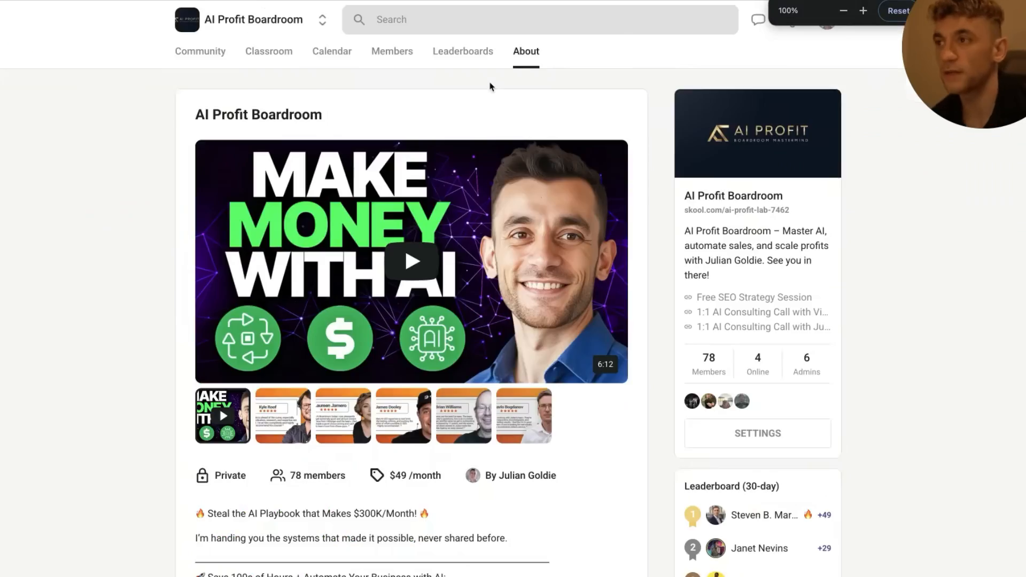
pyautogui.moveTo(156, 271)
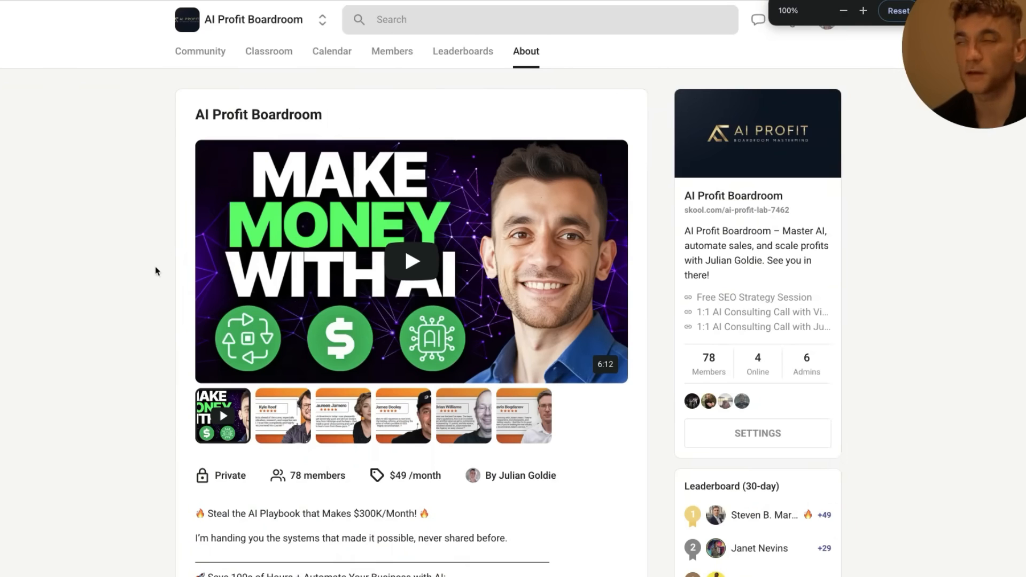
pyautogui.moveTo(269, 51)
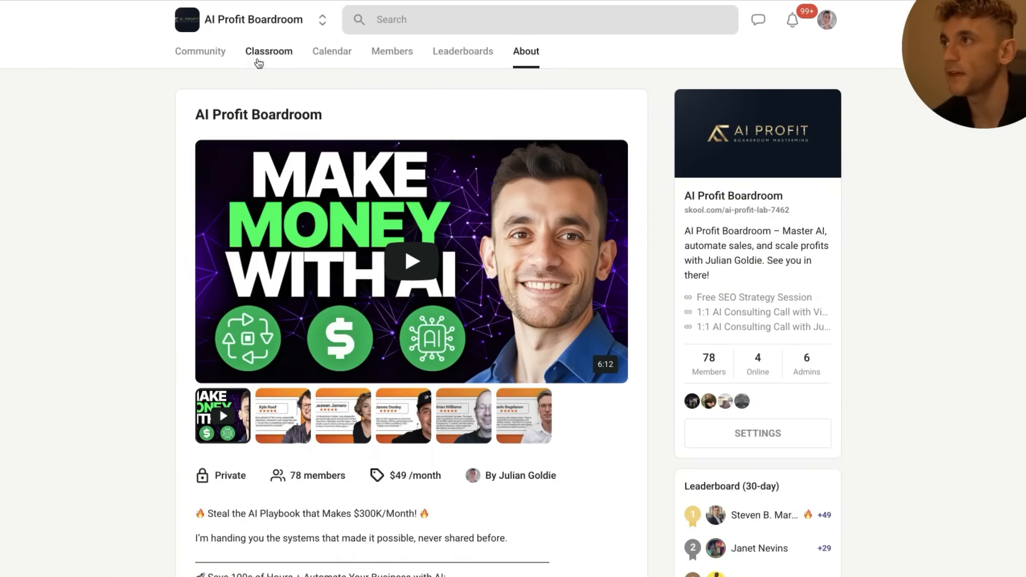
# - Tour the Classroom courses and Q&A Calendar, ending on the Community discussion feed
pyautogui.click(269, 51)
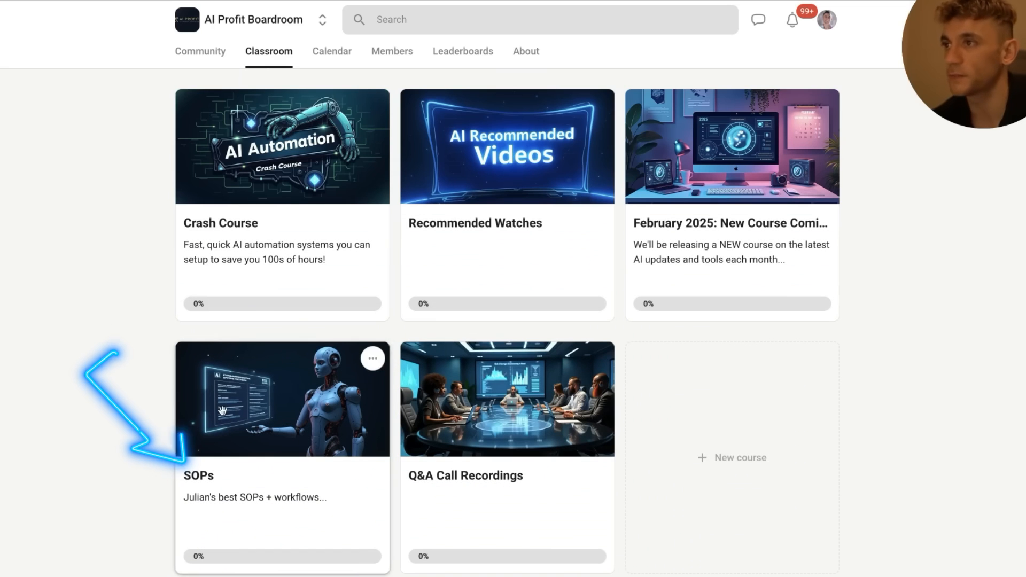
pyautogui.moveTo(83, 428)
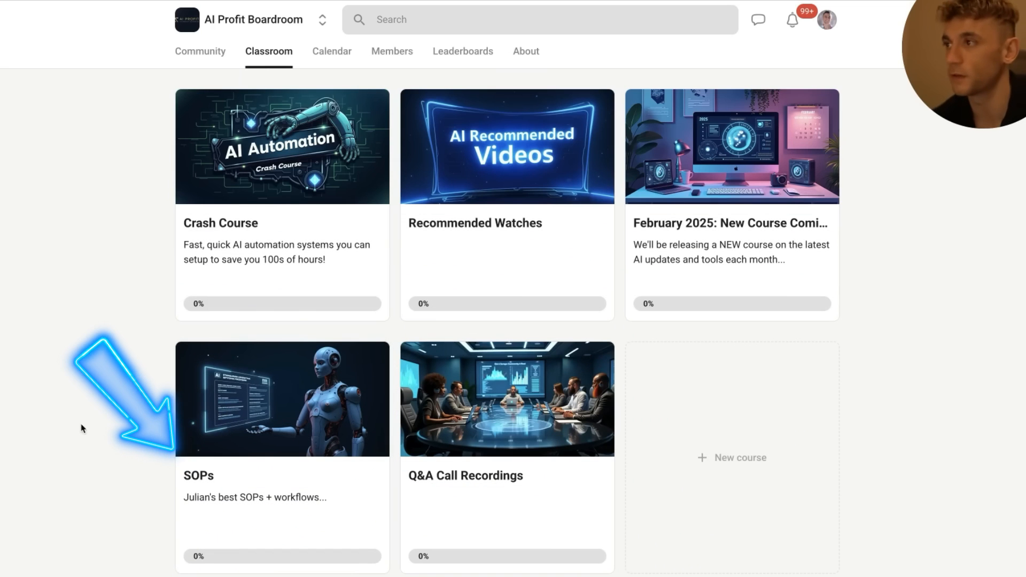
pyautogui.moveTo(155, 273)
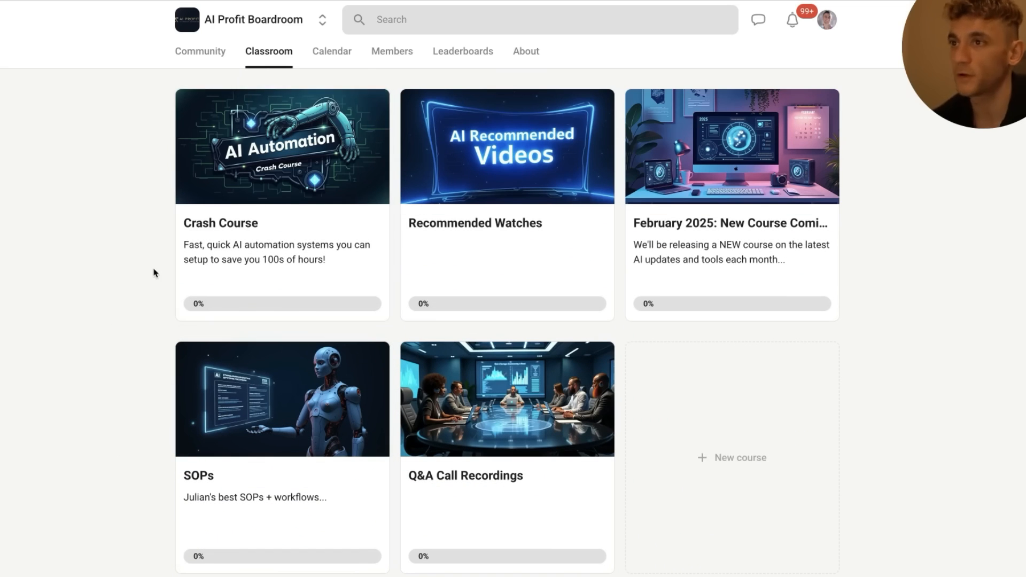
pyautogui.moveTo(332, 51)
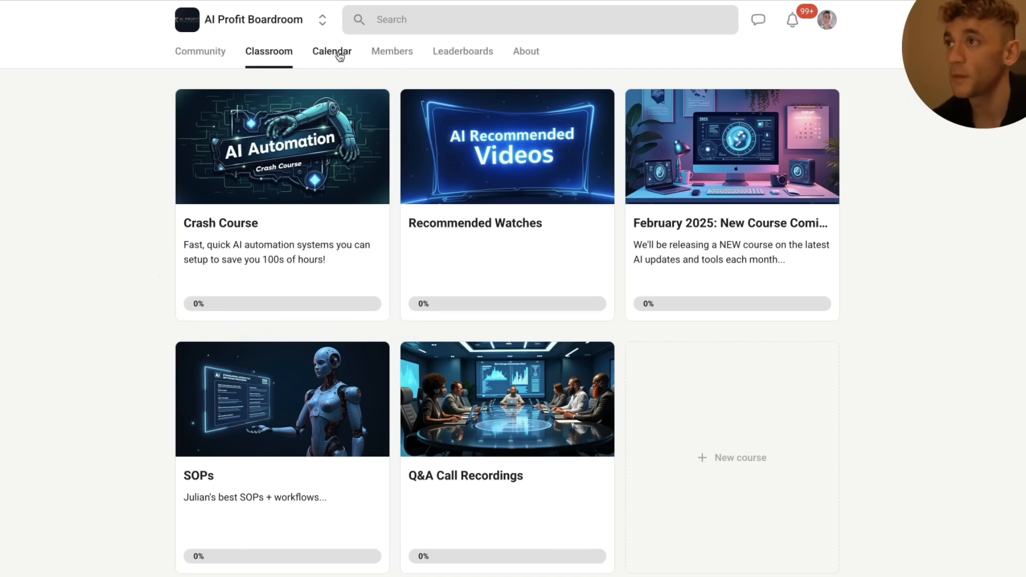
pyautogui.click(331, 51)
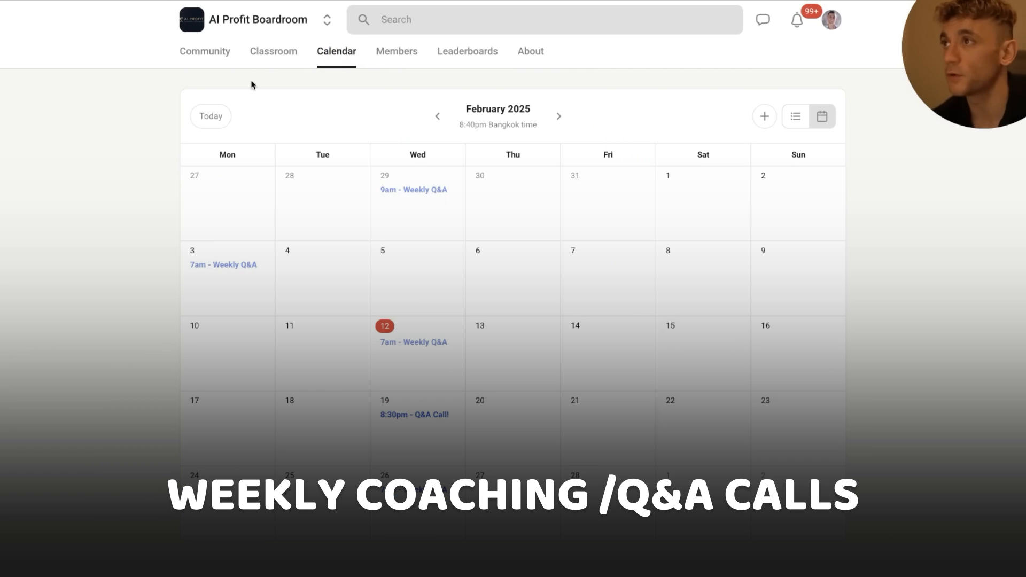
pyautogui.click(268, 51)
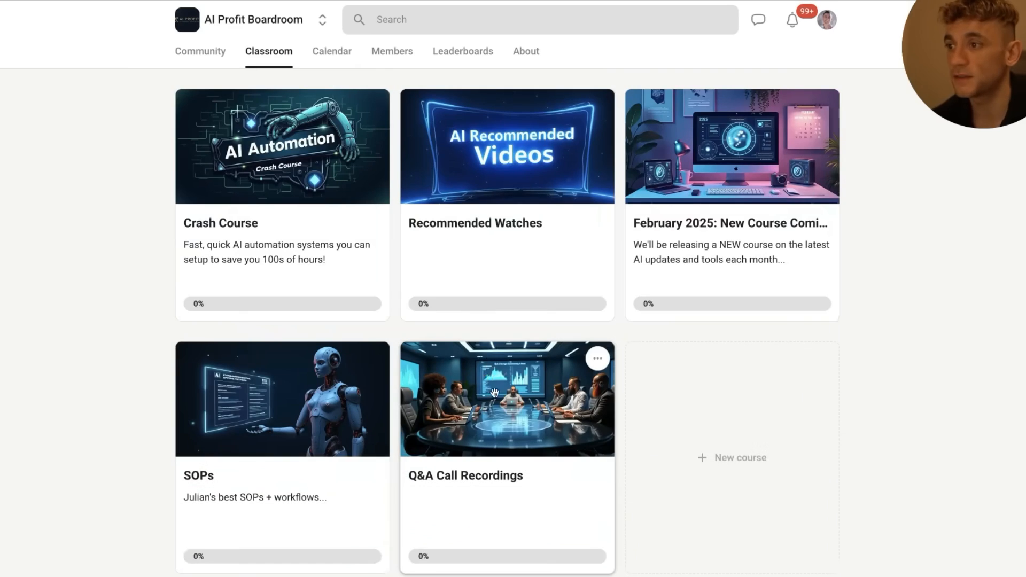
pyautogui.moveTo(209, 86)
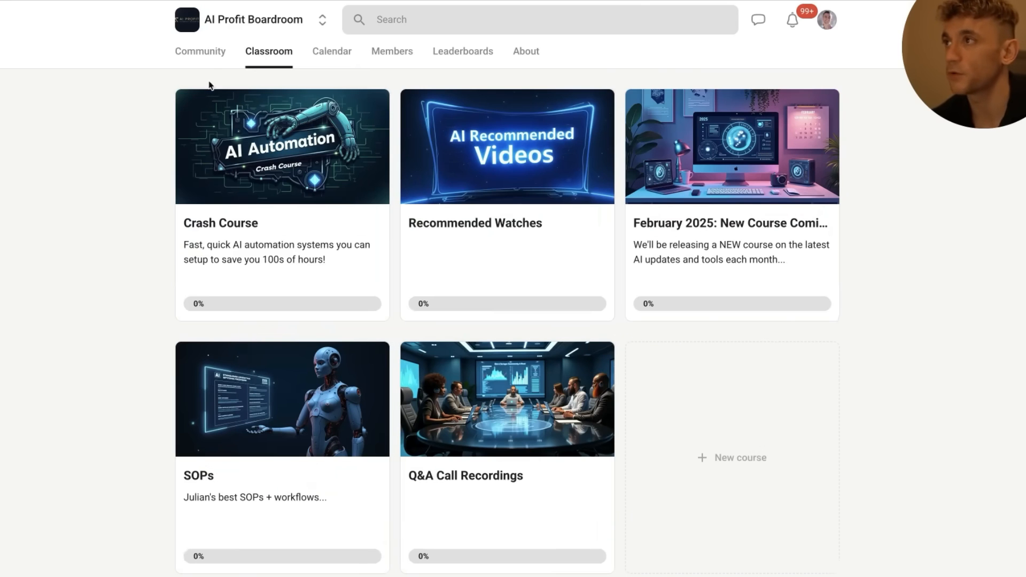
pyautogui.click(200, 51)
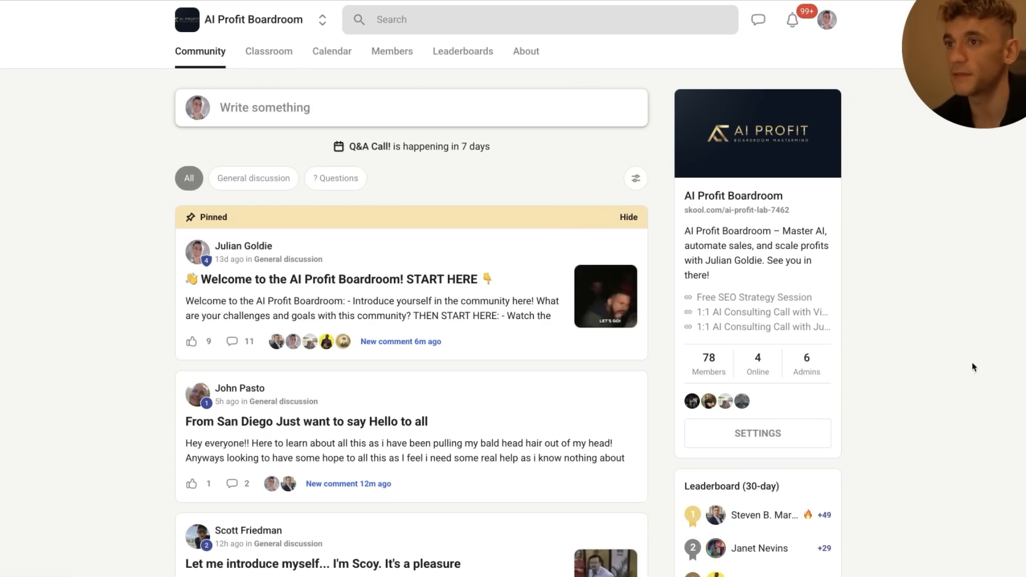